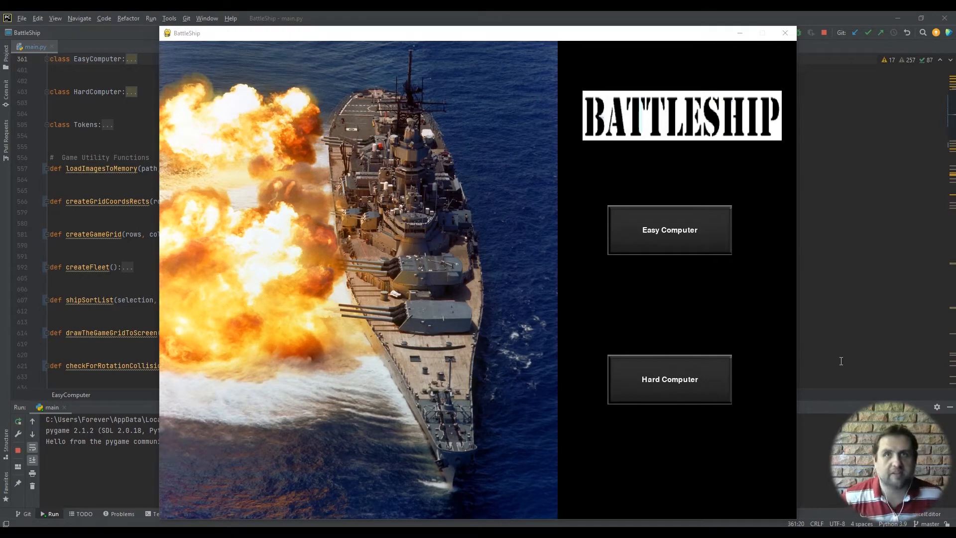
mouse_move(645, 201)
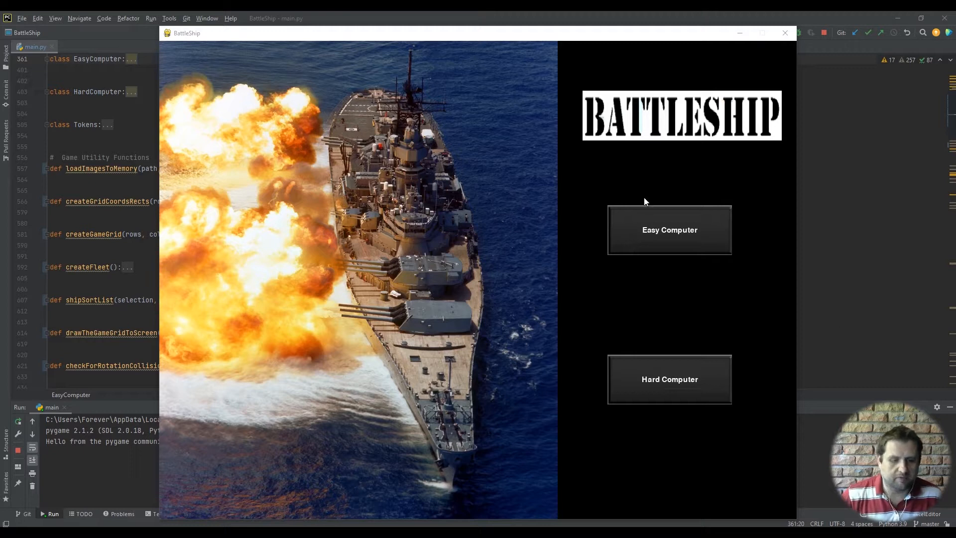
mouse_move(237, 231)
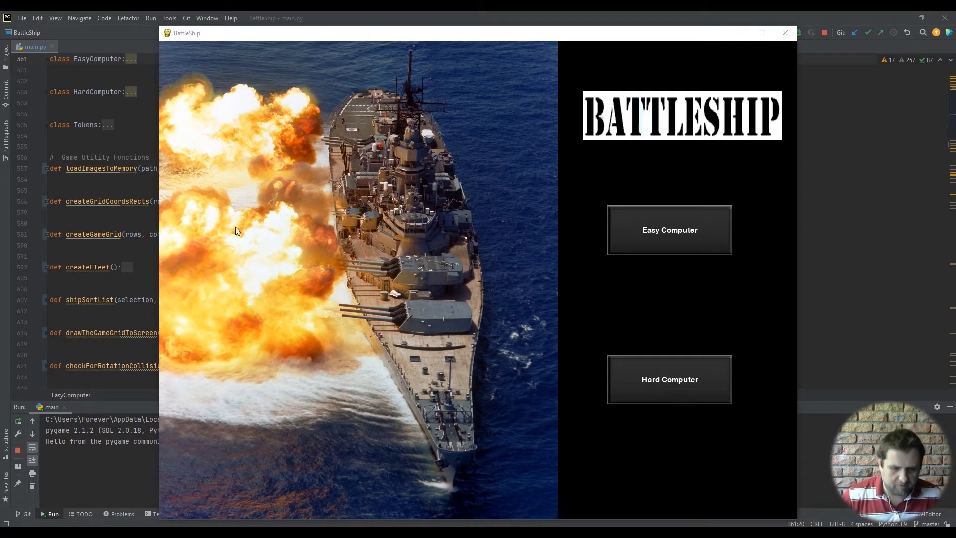
mouse_move(309, 238)
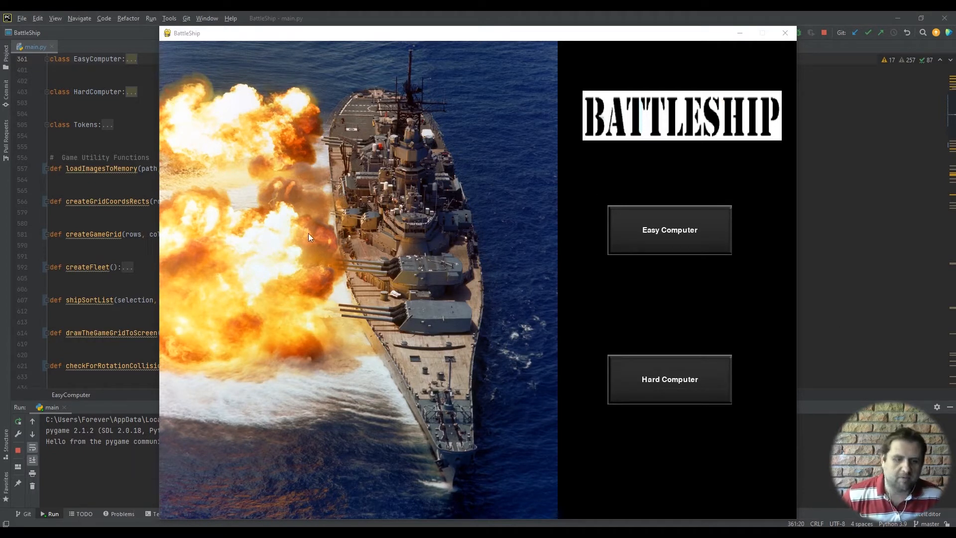
mouse_move(654, 400)
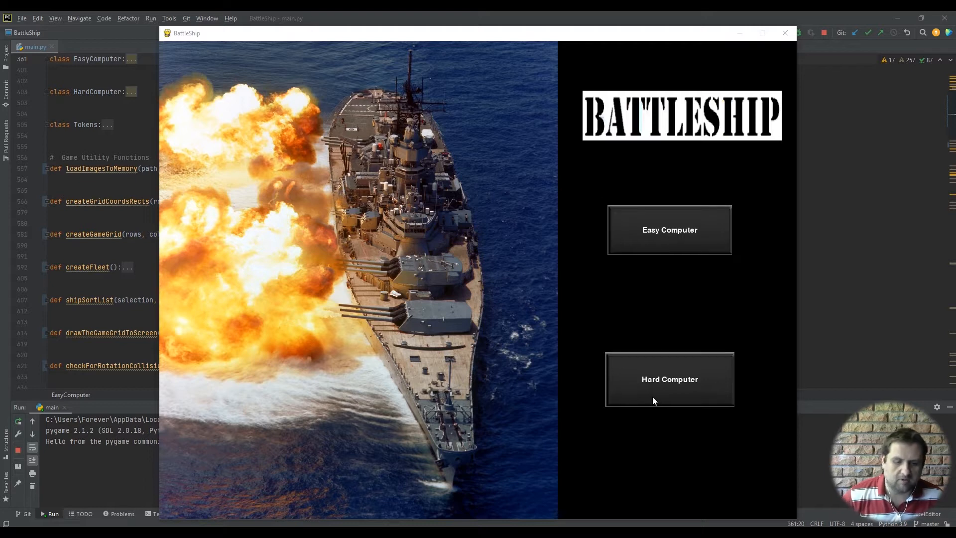
mouse_move(640, 254)
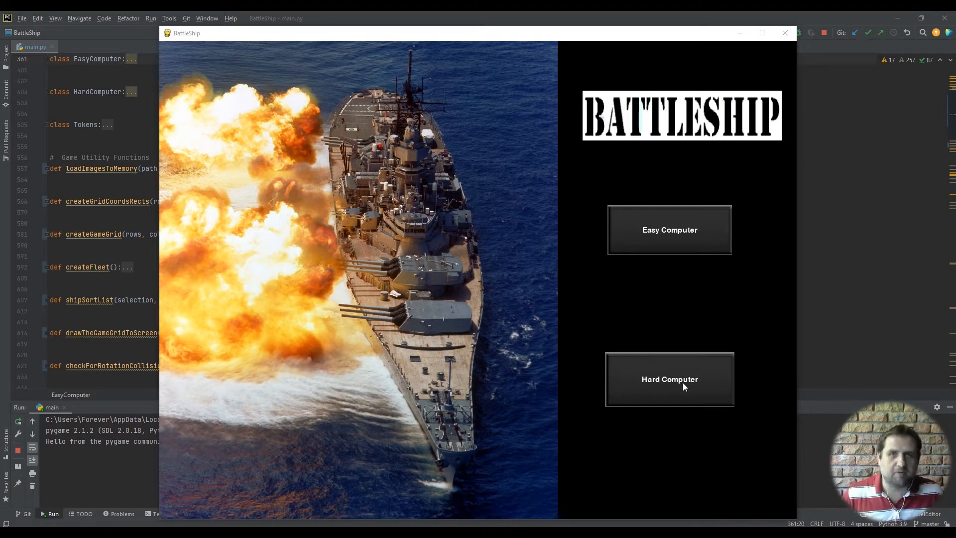
mouse_move(672, 391)
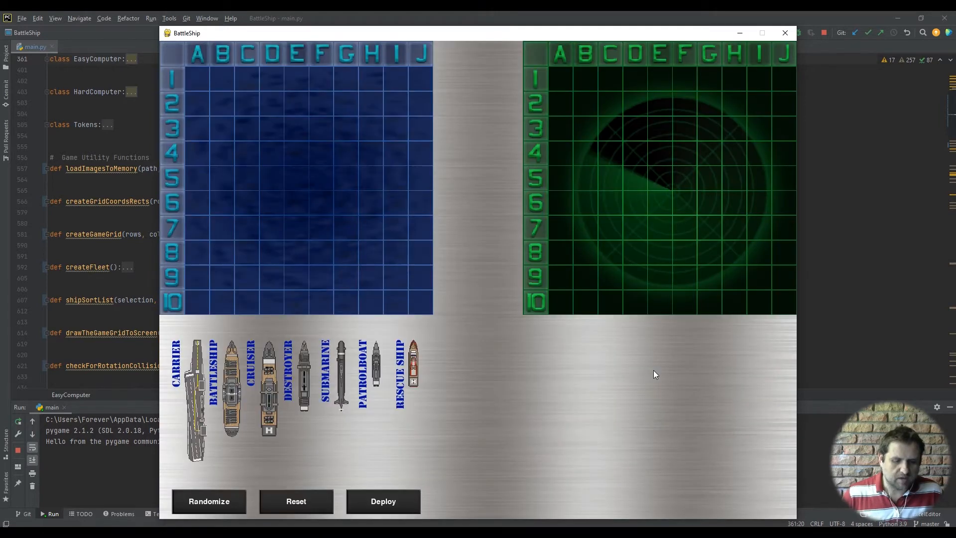
mouse_move(308, 98)
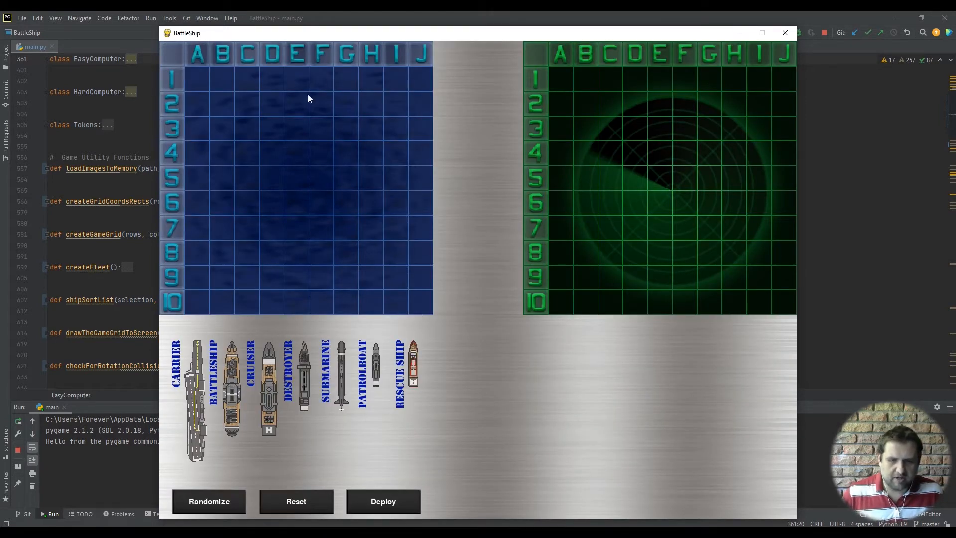
mouse_move(502, 186)
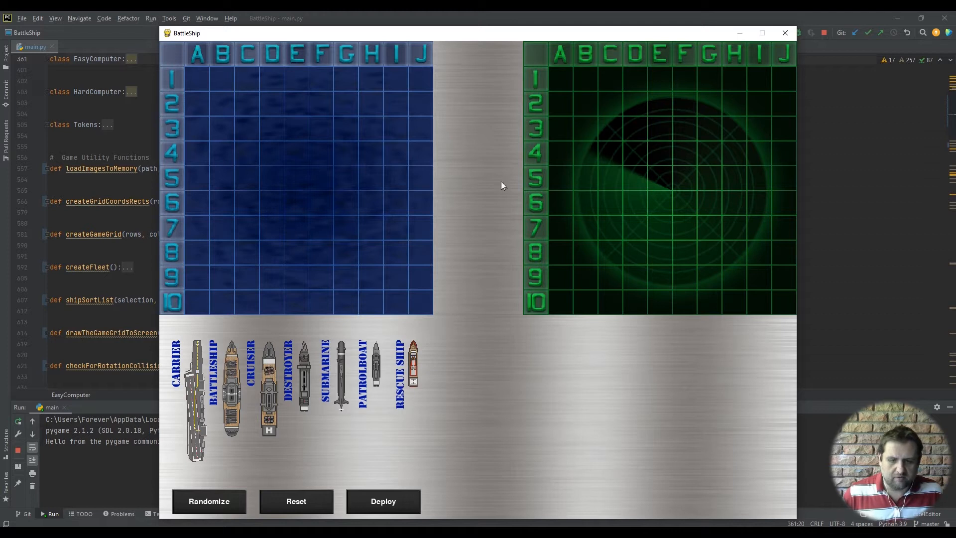
mouse_move(646, 224)
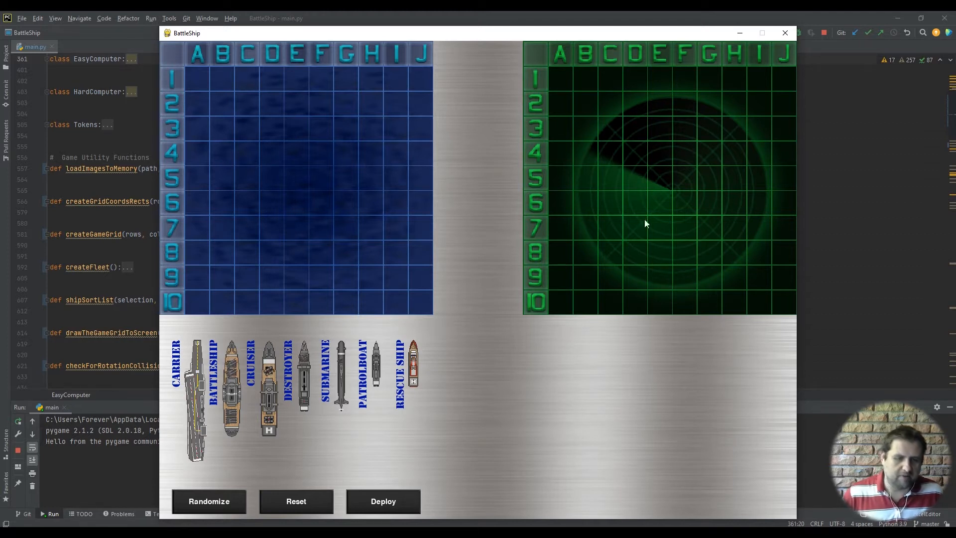
mouse_move(200, 404)
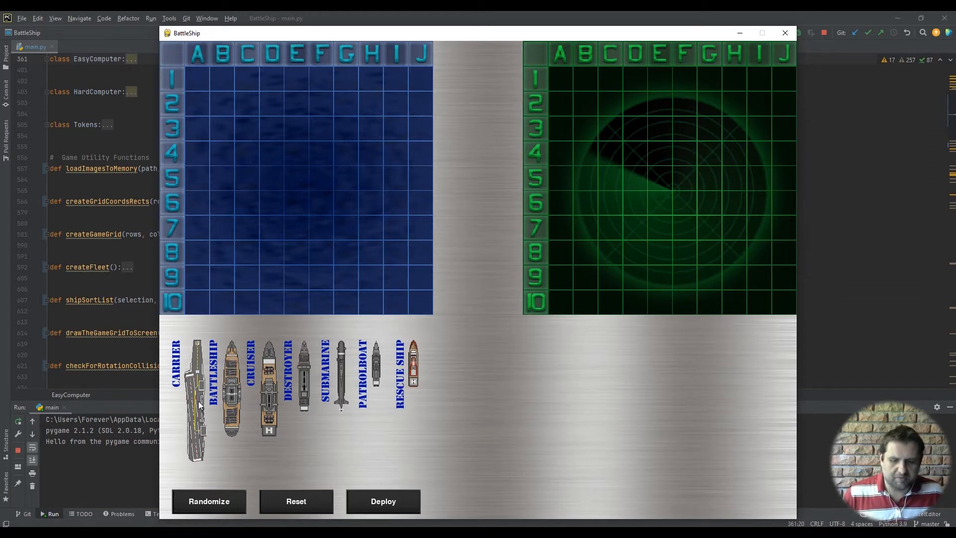
- Drag the carrier onto the home grid, then randomize the fleet layout twice
left_click_drag(196, 399, 298, 204)
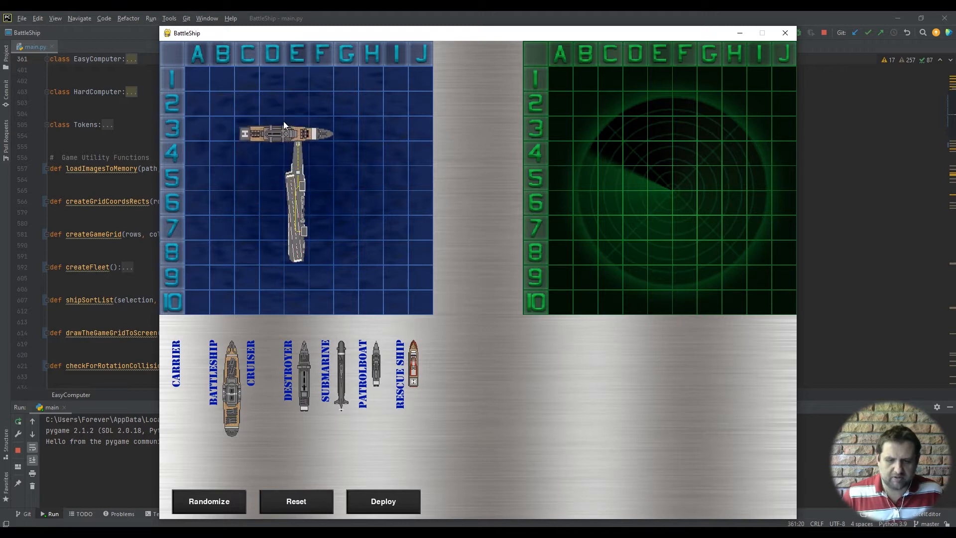
left_click(208, 502)
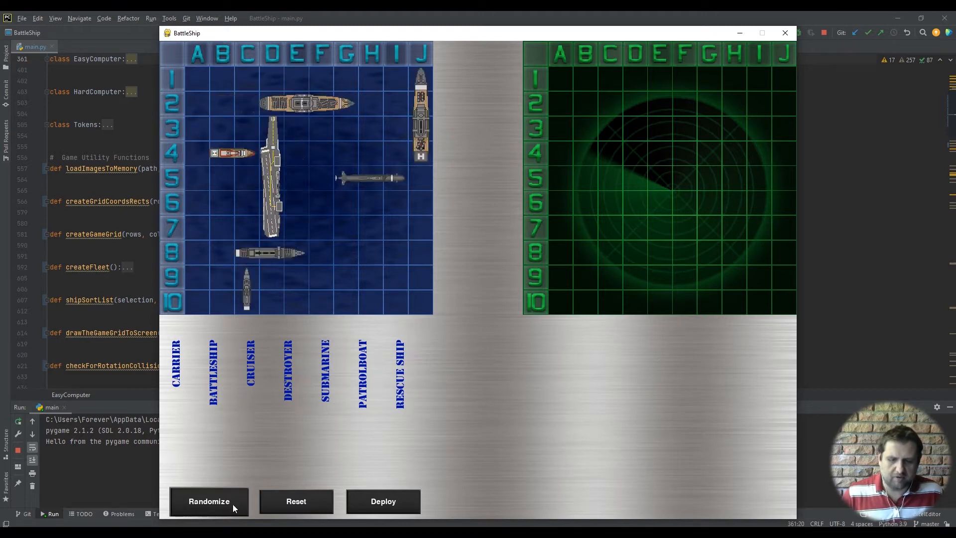
left_click(208, 501)
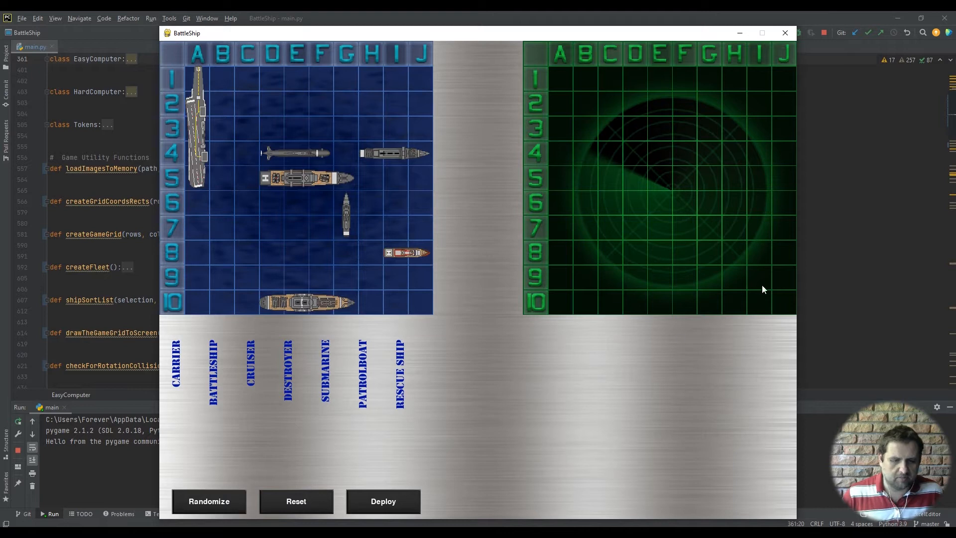
mouse_move(663, 139)
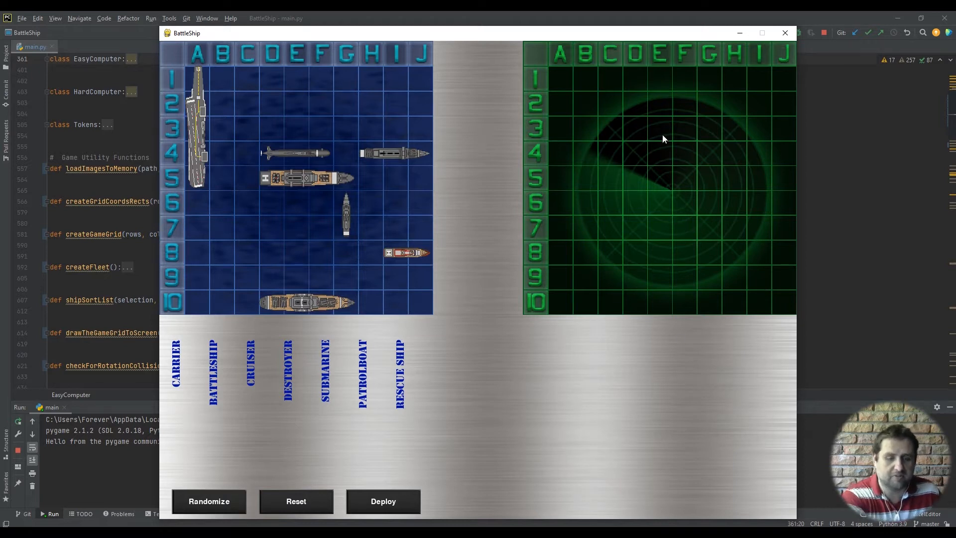
mouse_move(554, 247)
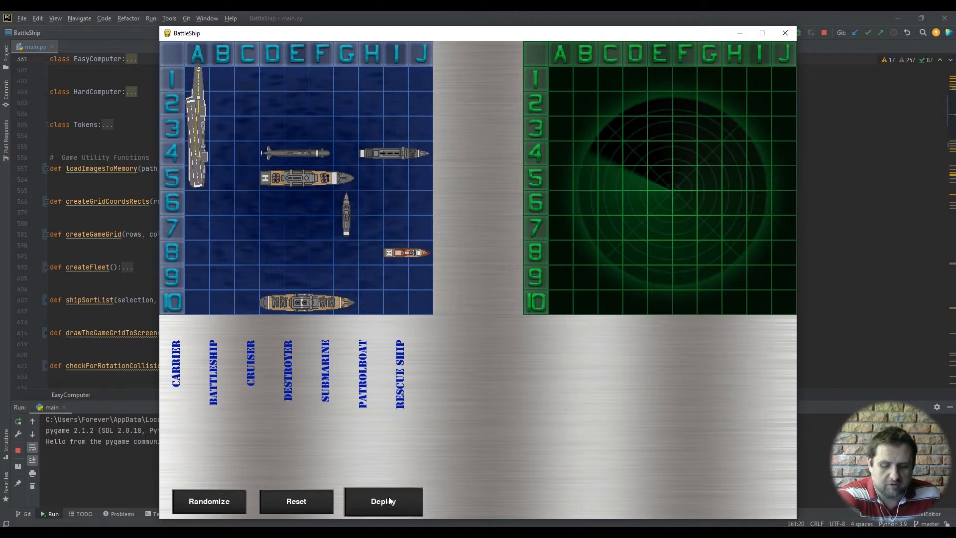
- Deploy the fleet and fire shots at the radar grid along columns D and H
left_click(383, 501)
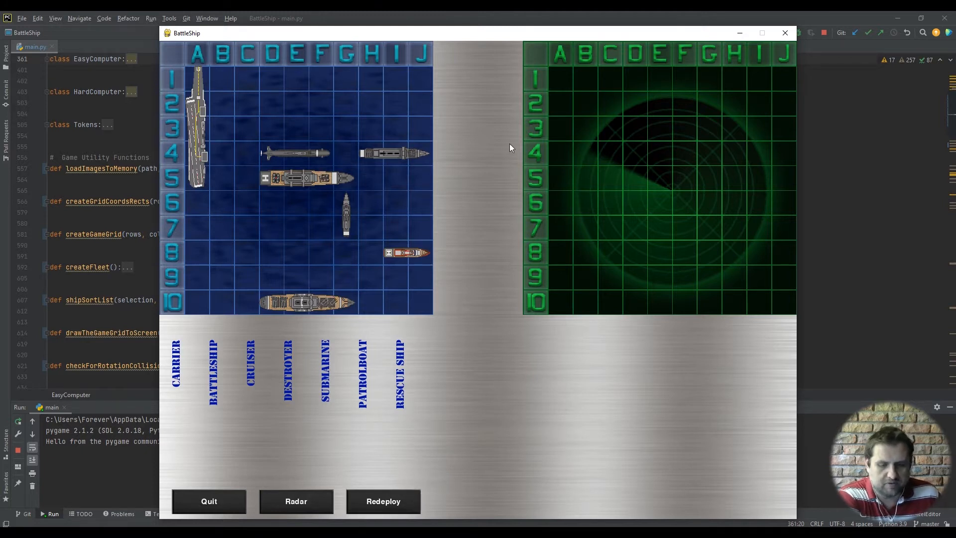
mouse_move(609, 187)
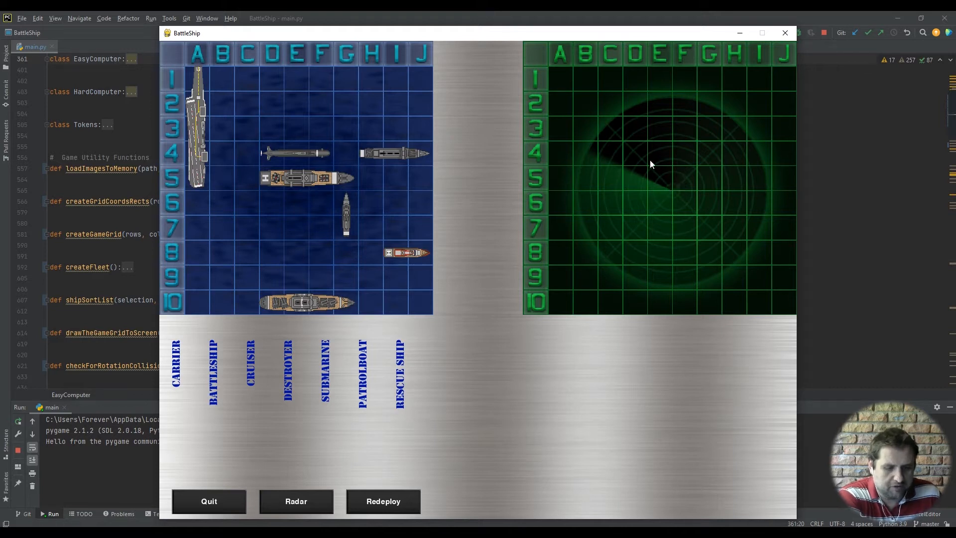
left_click(635, 202)
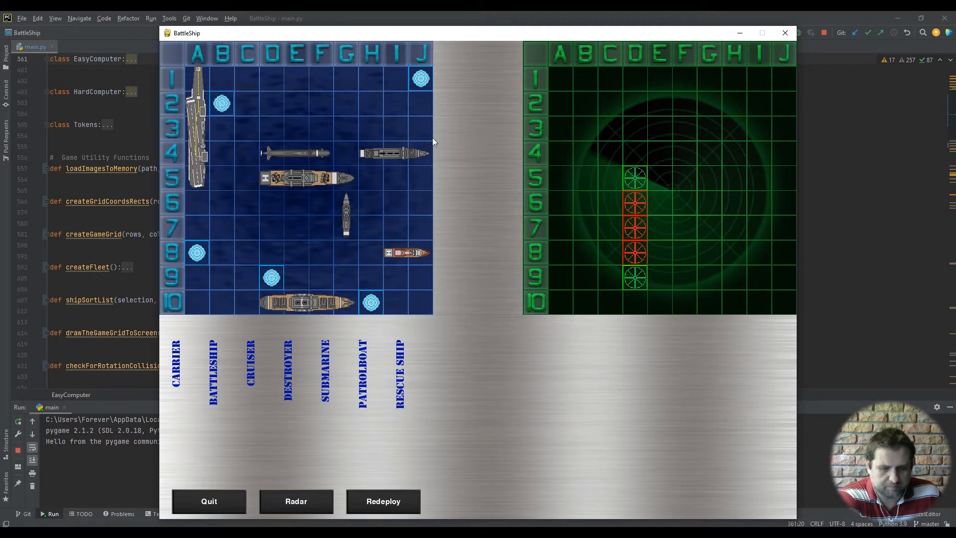
left_click(659, 202)
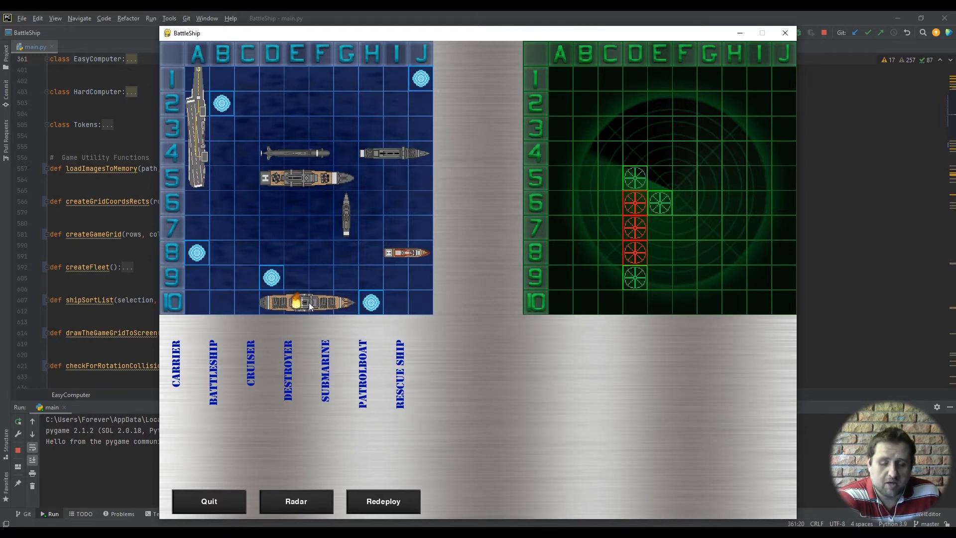
mouse_move(328, 311)
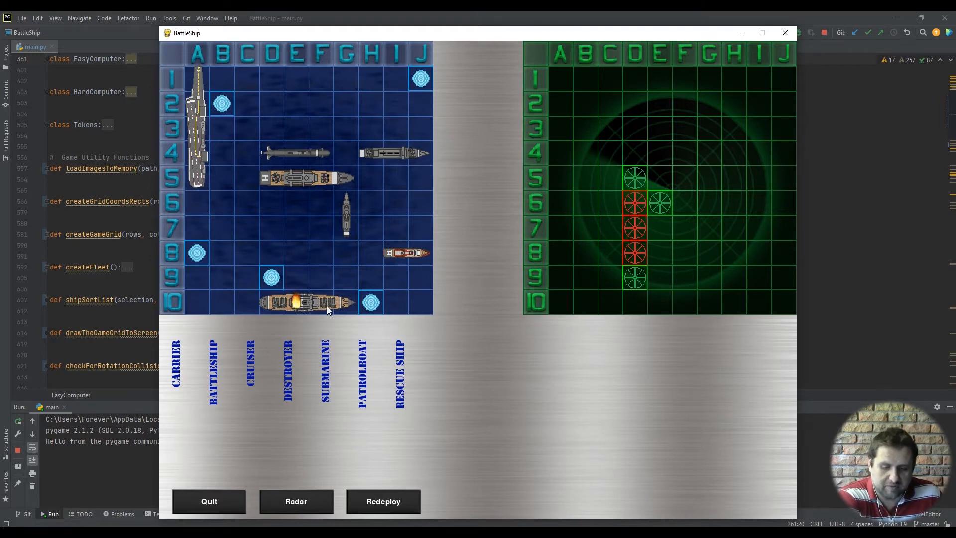
mouse_move(350, 310)
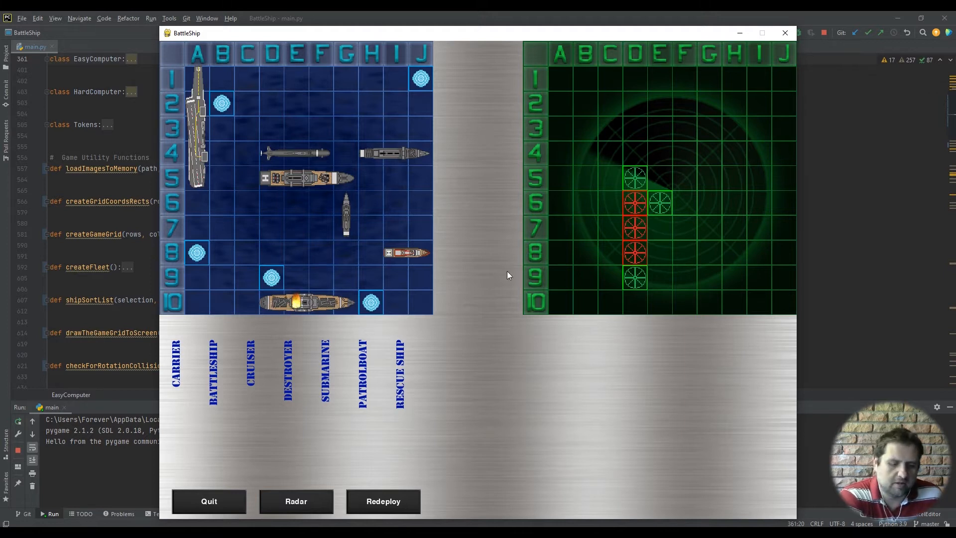
mouse_move(727, 180)
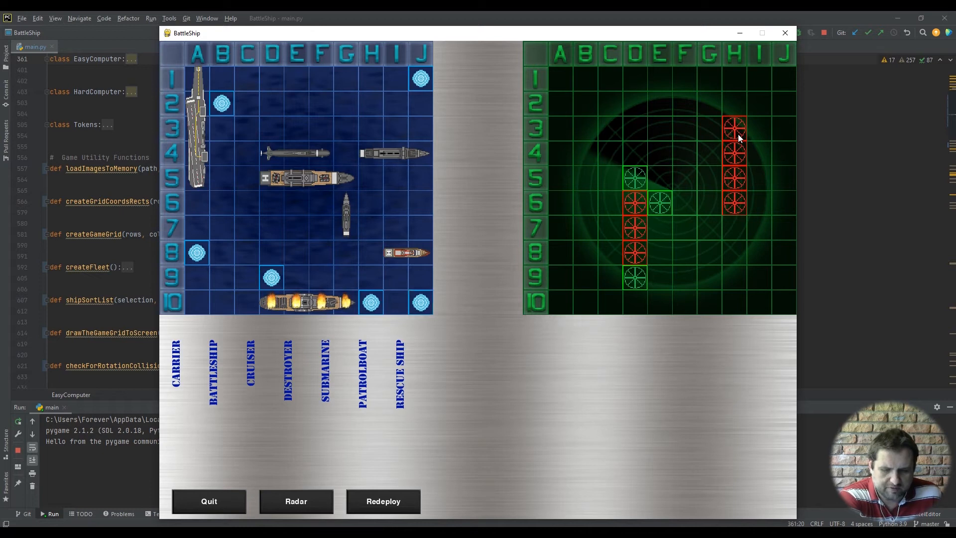
left_click(734, 231)
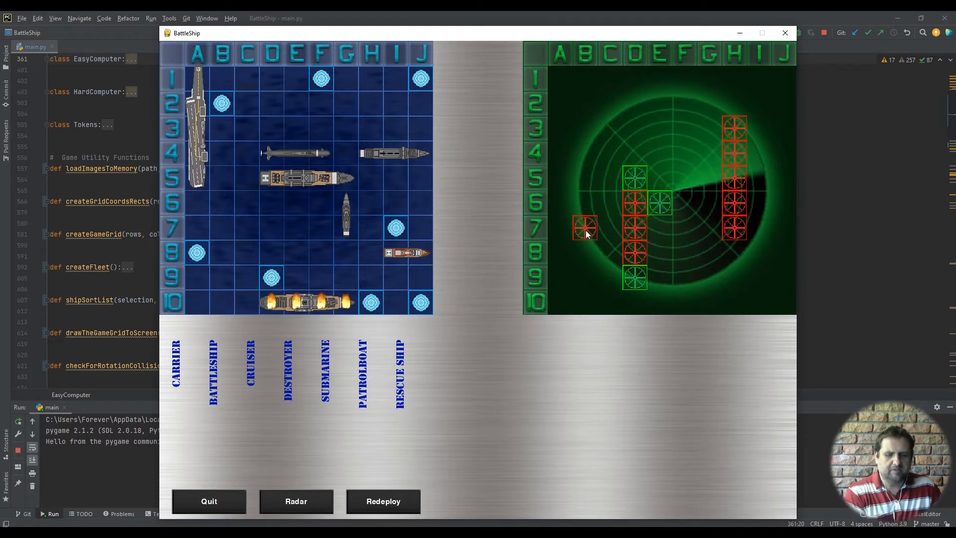
- Fire more shots on the enemy grid, following up hits in column B, until the fleet sinks
left_click(585, 226)
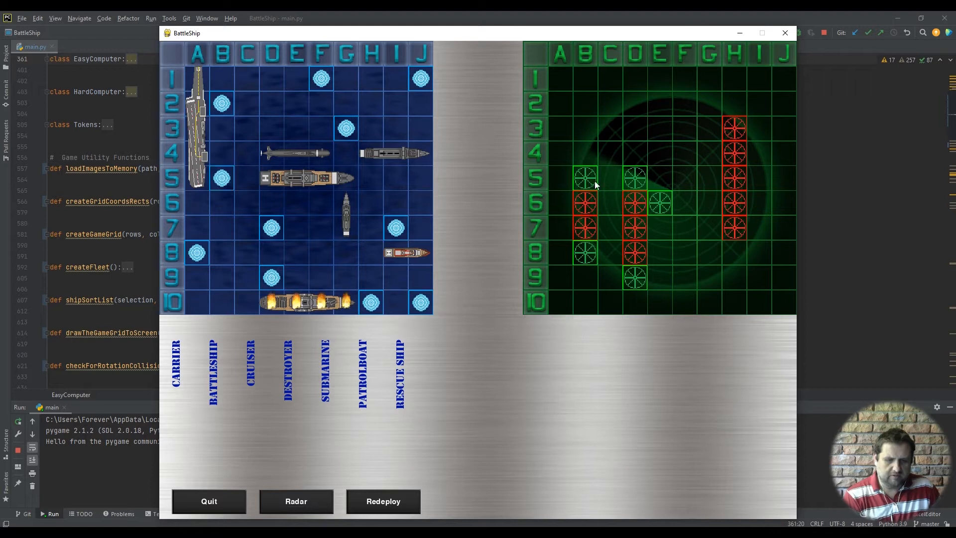
left_click(610, 203)
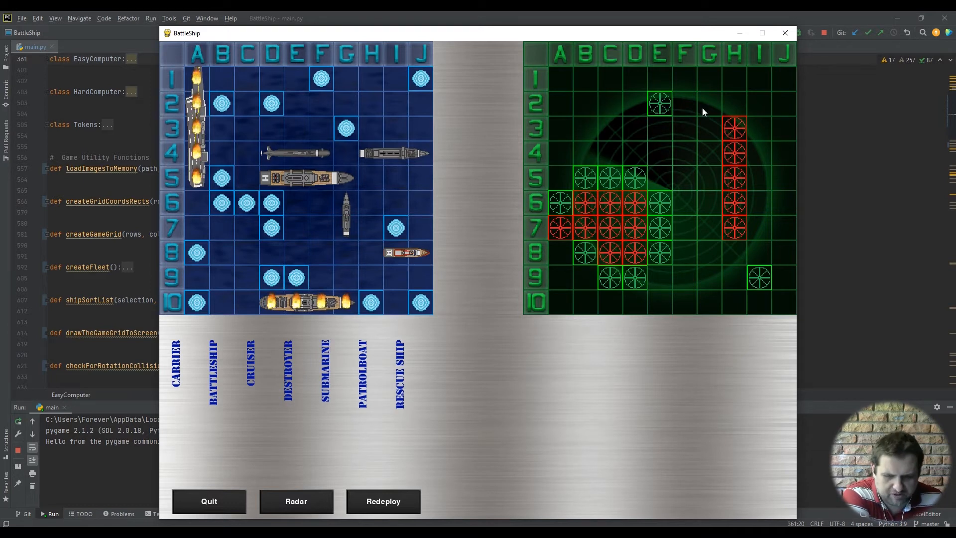
left_click(634, 130)
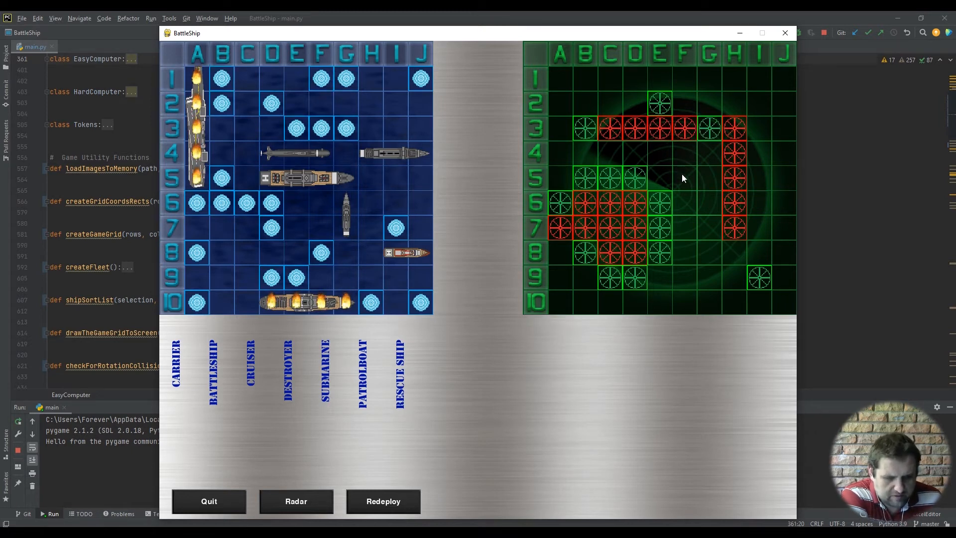
left_click(296, 502)
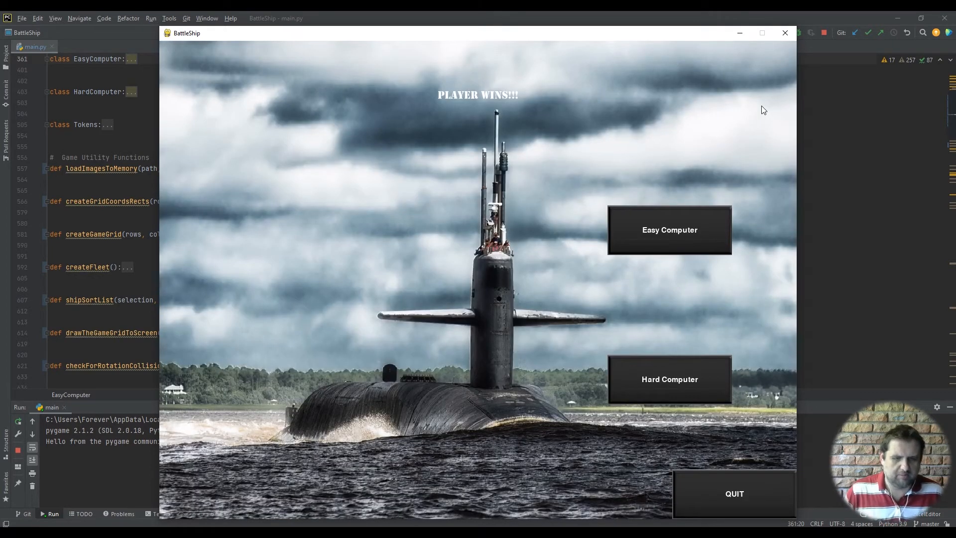
mouse_move(606, 204)
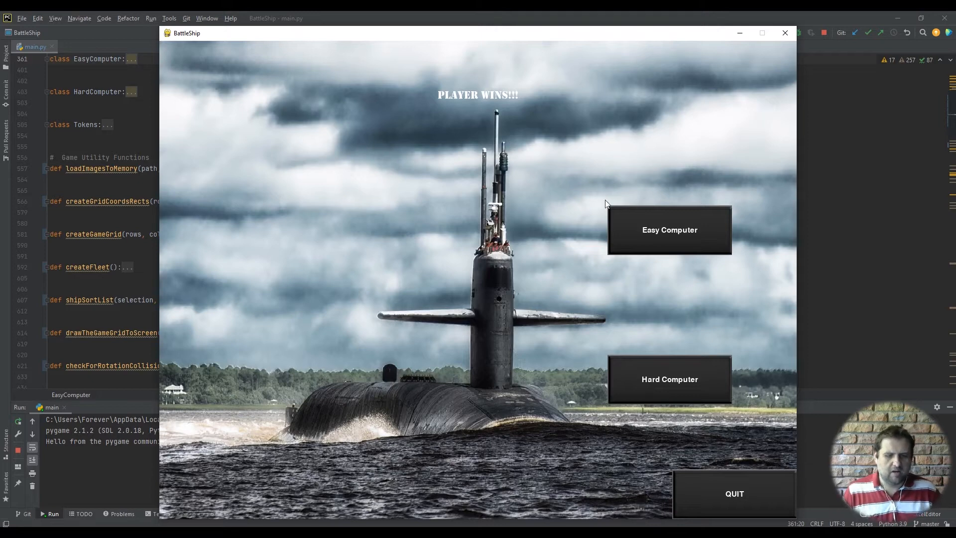
mouse_move(743, 471)
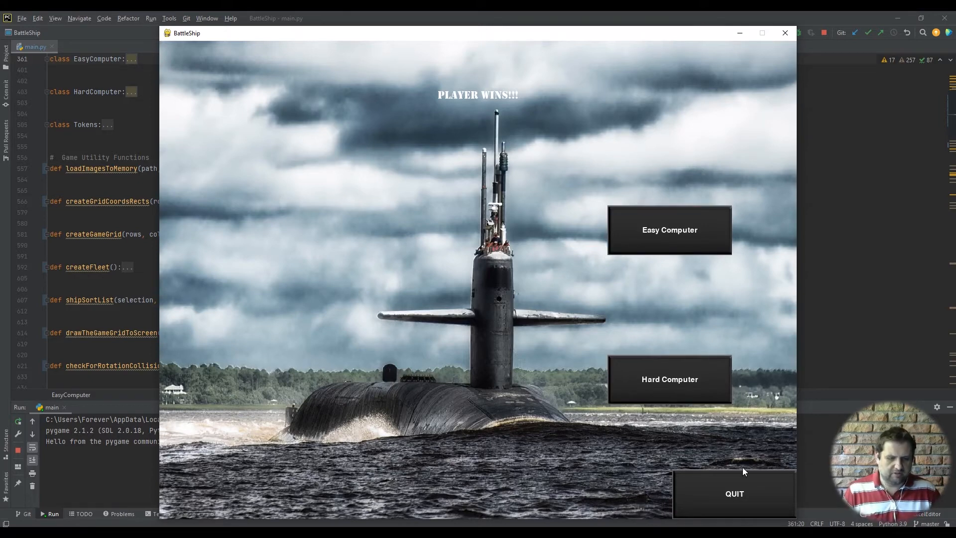
- Click QUIT on the PLAYER WINS screen to close Battleship
left_click(734, 493)
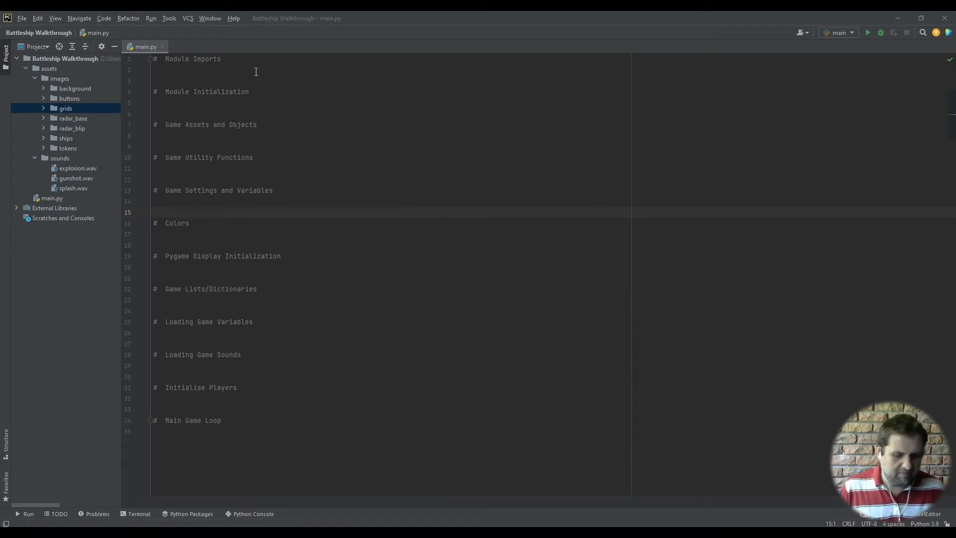
mouse_move(71, 89)
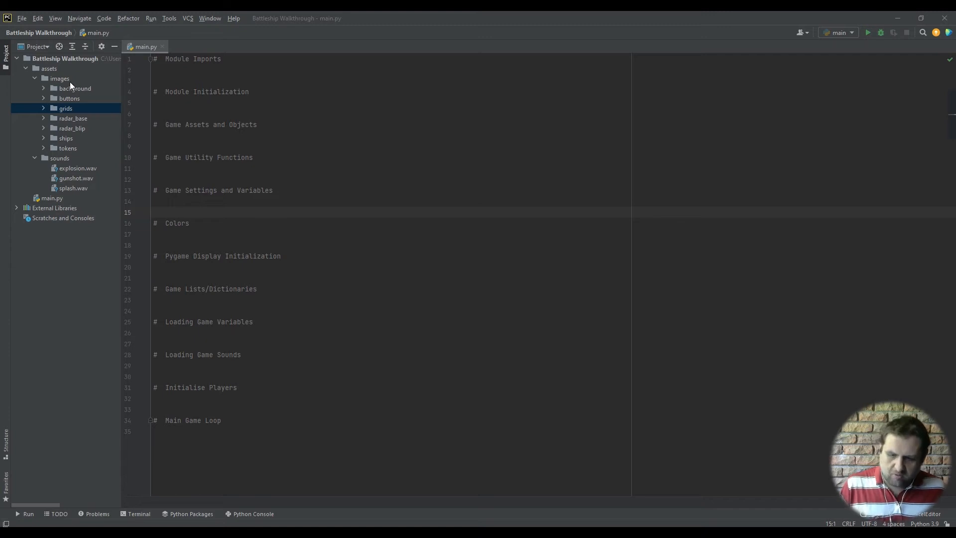
left_click(35, 158)
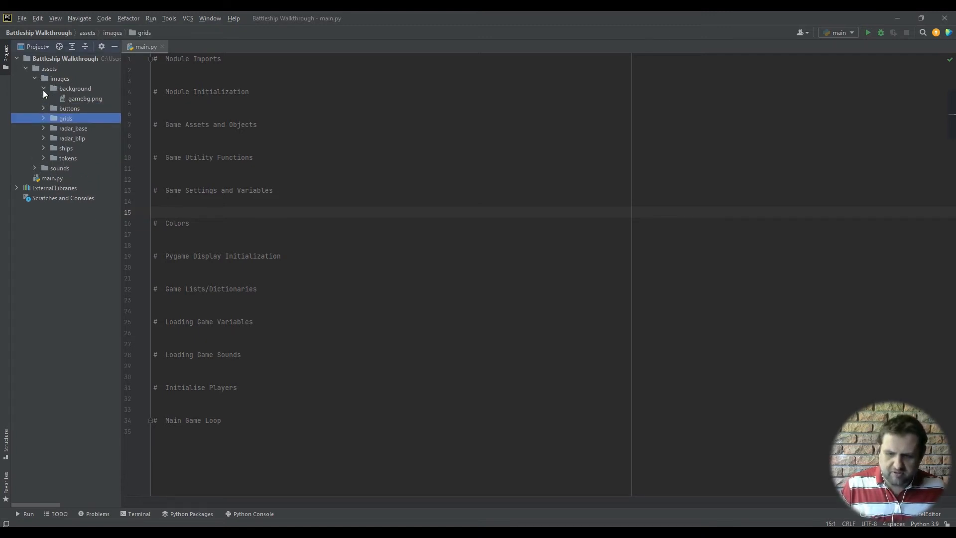
left_click(44, 88)
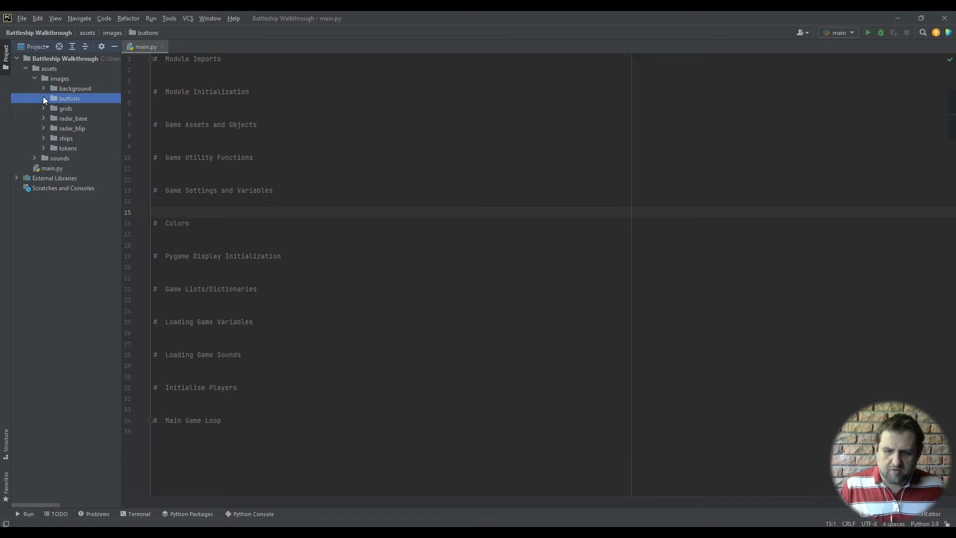
left_click(44, 108)
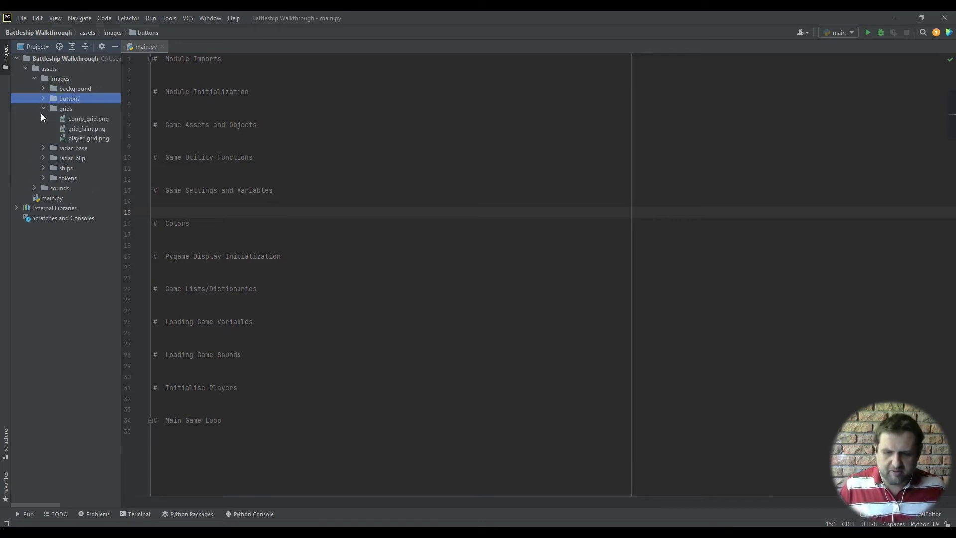
left_click(44, 108)
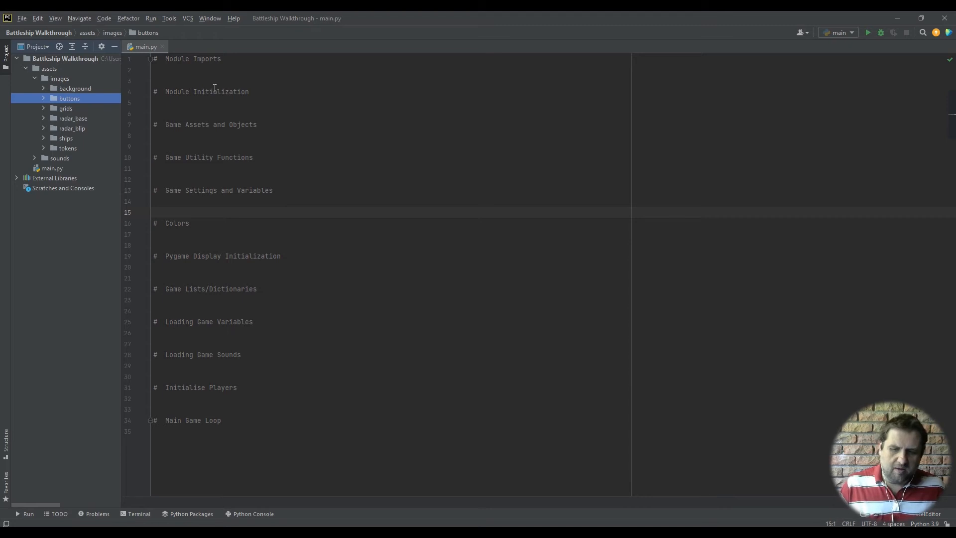
left_click(225, 70)
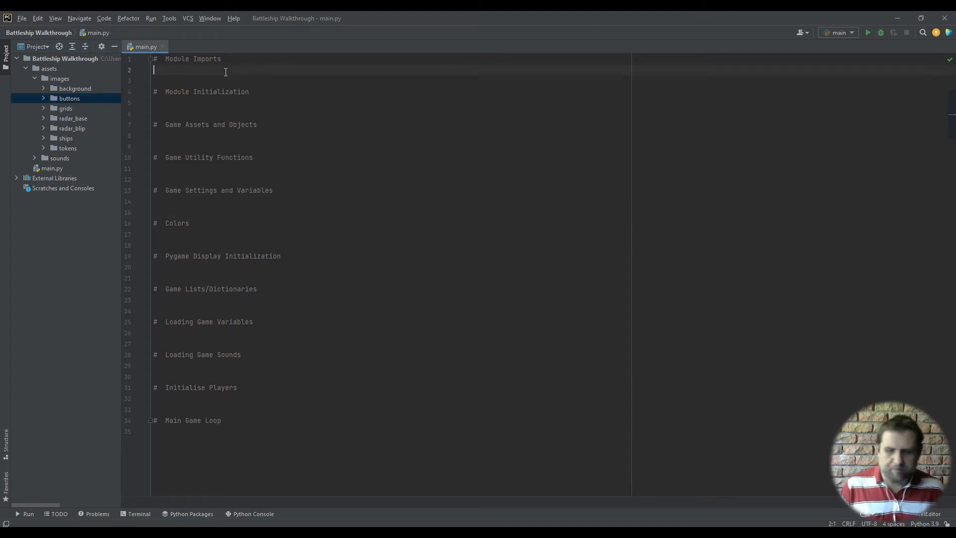
- Add import pygame and pygame.init() at the top of main.py
type("pygame")
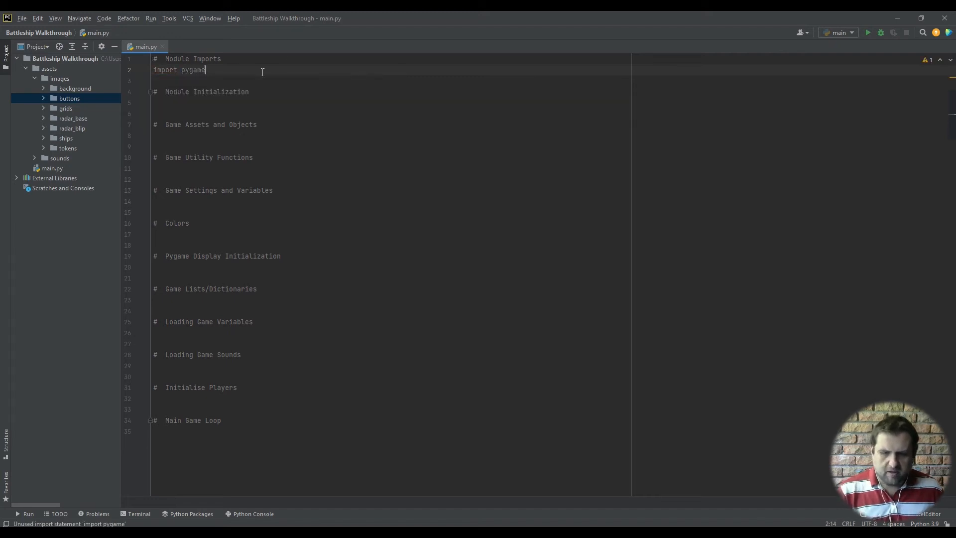
key("Enter")
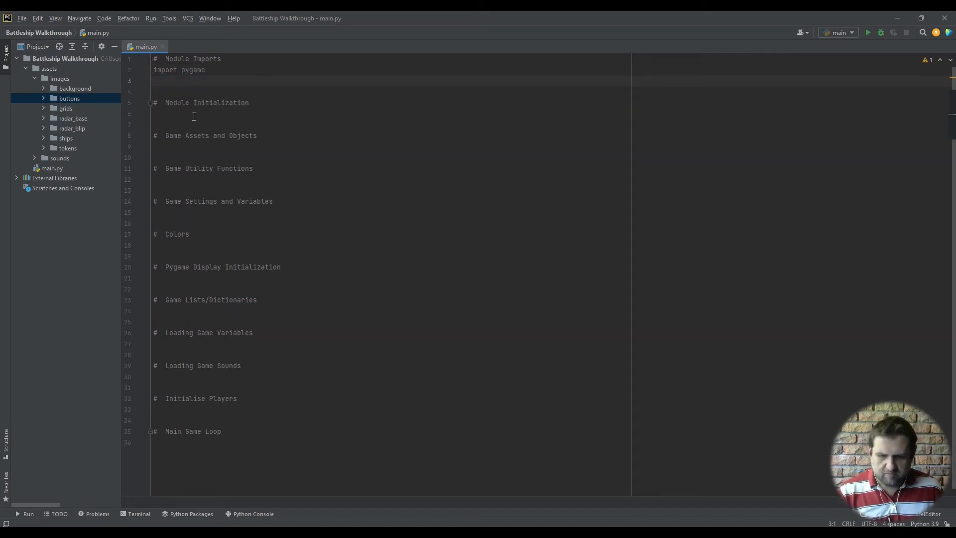
type("pygame.init(")
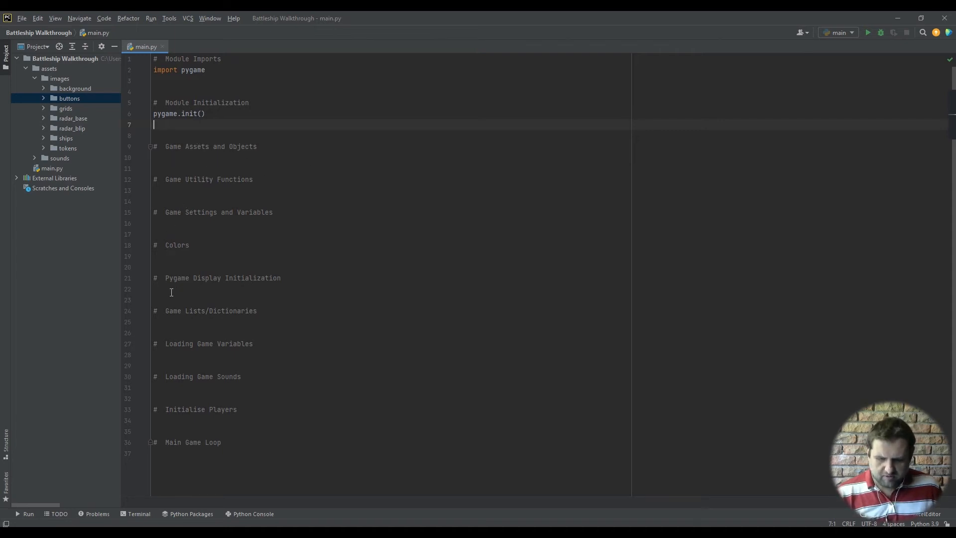
- Under Game Settings, set SCREENWIDTH = 1260 and SCREENHEIGHT = 960
left_click(180, 223)
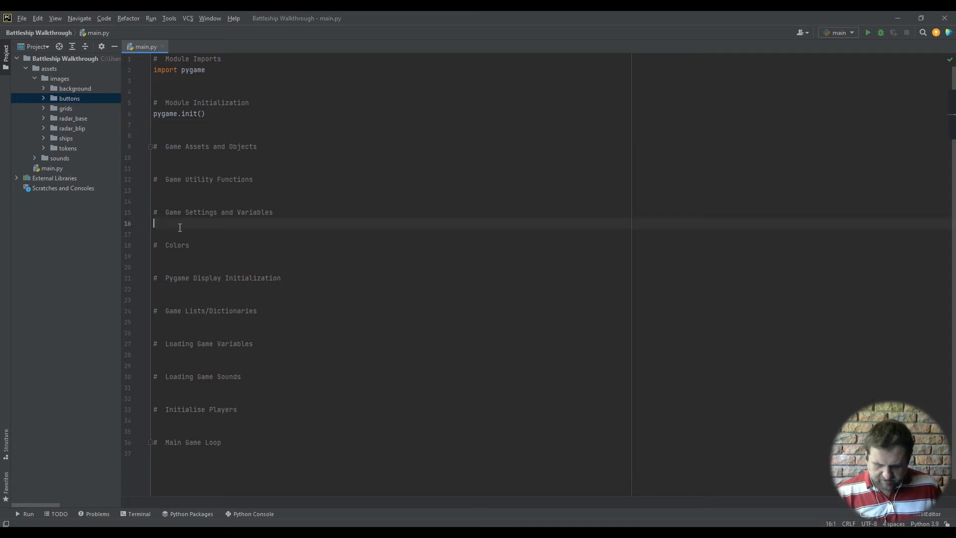
type("SCREEN")
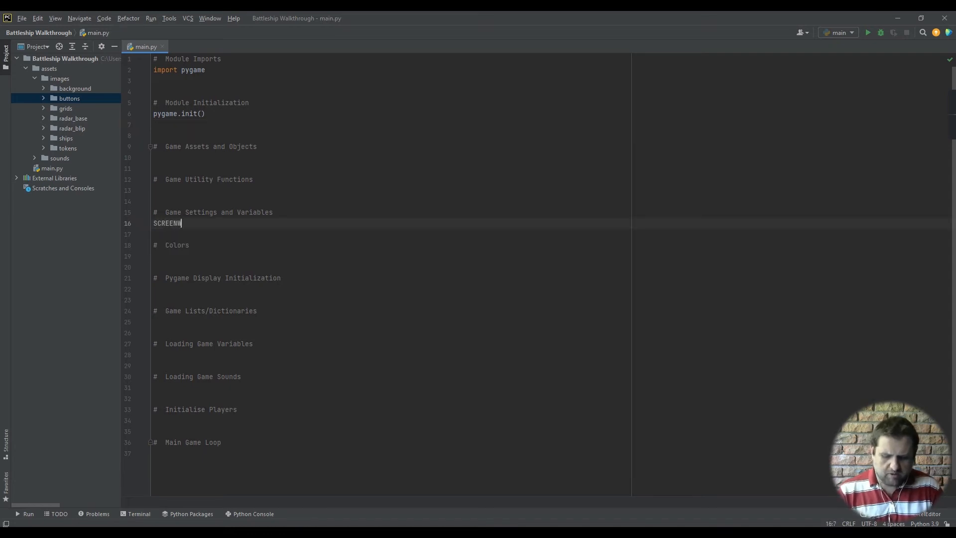
type("WIDTH =")
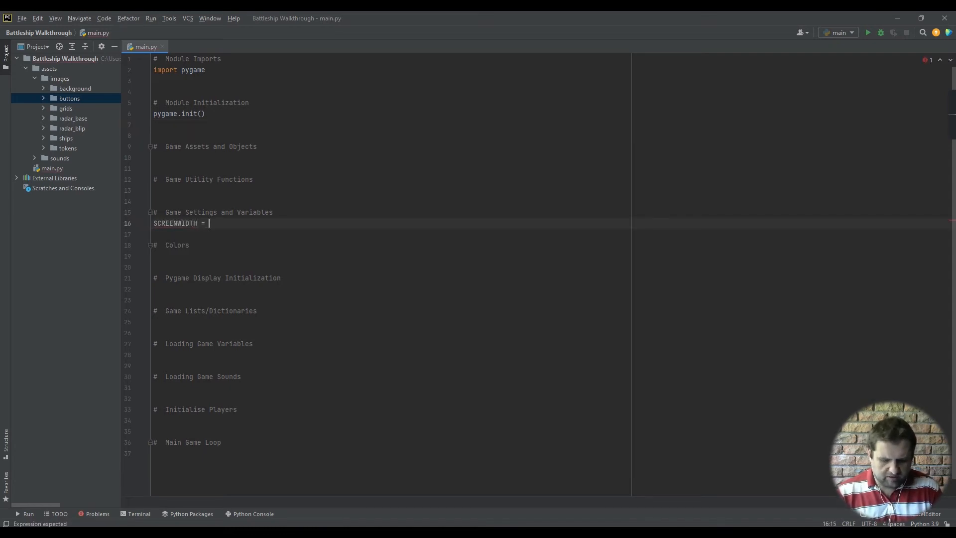
type("1260")
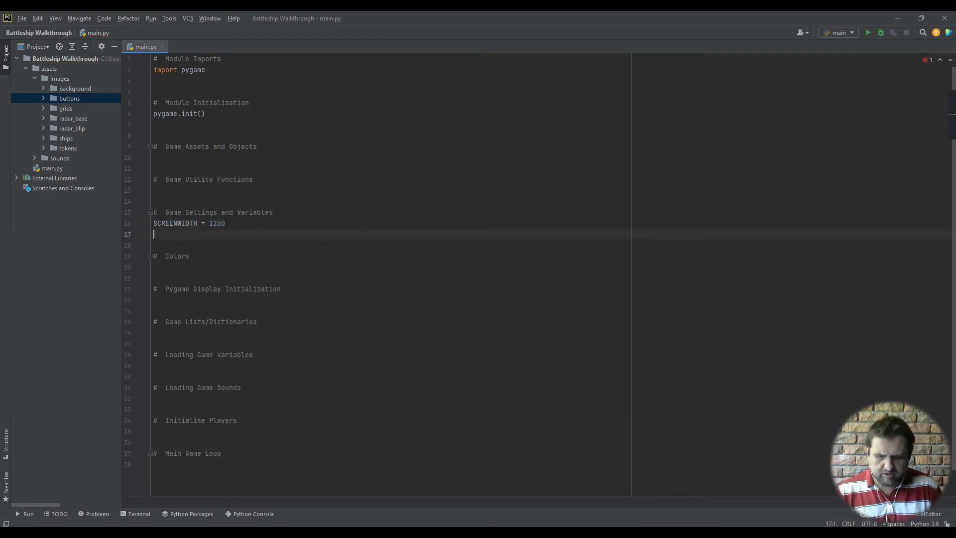
type("SCREENHEIGHT = 960")
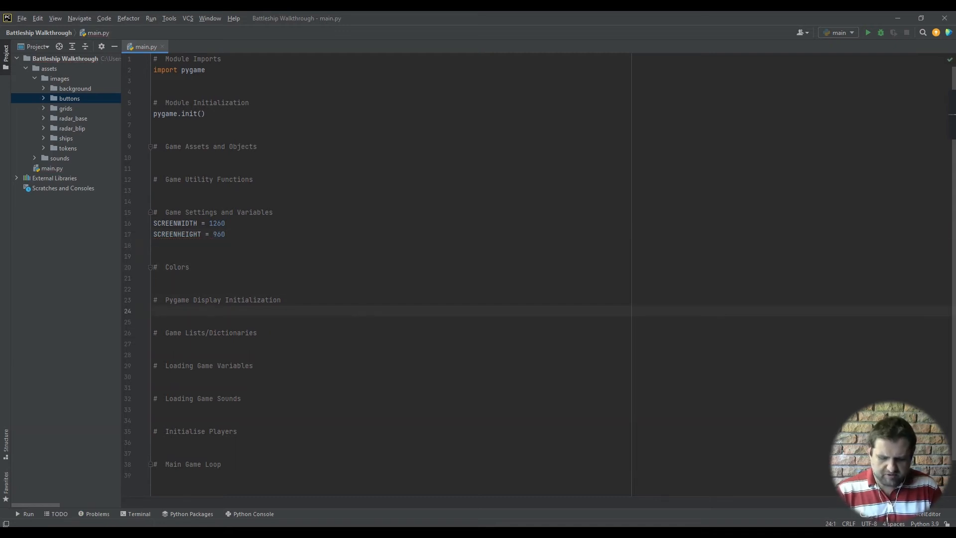
- Create GAMESCREEN with pygame.display.set_mode((SCREENWIDTH, SCREENHEIGHT))
type("GAMESCREEN")
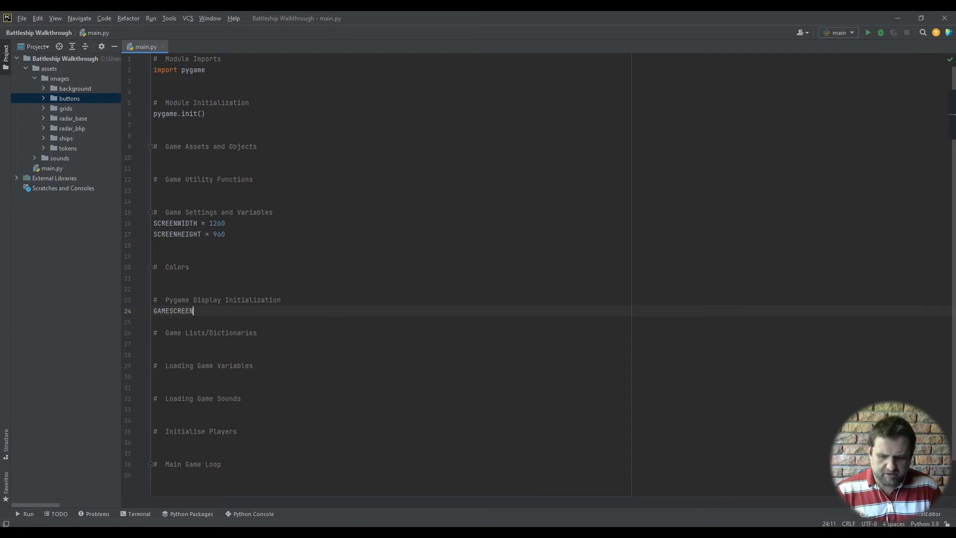
type("= pygame.")
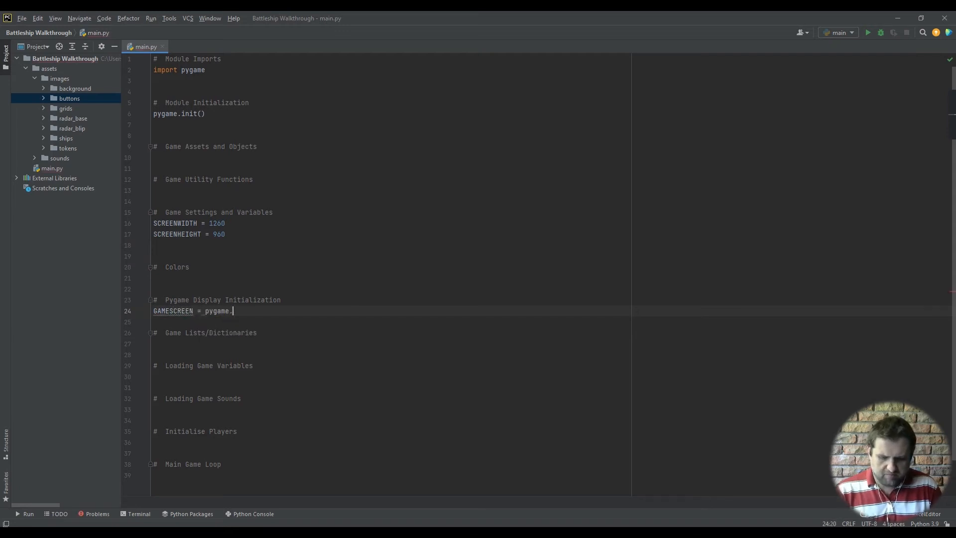
type("display.")
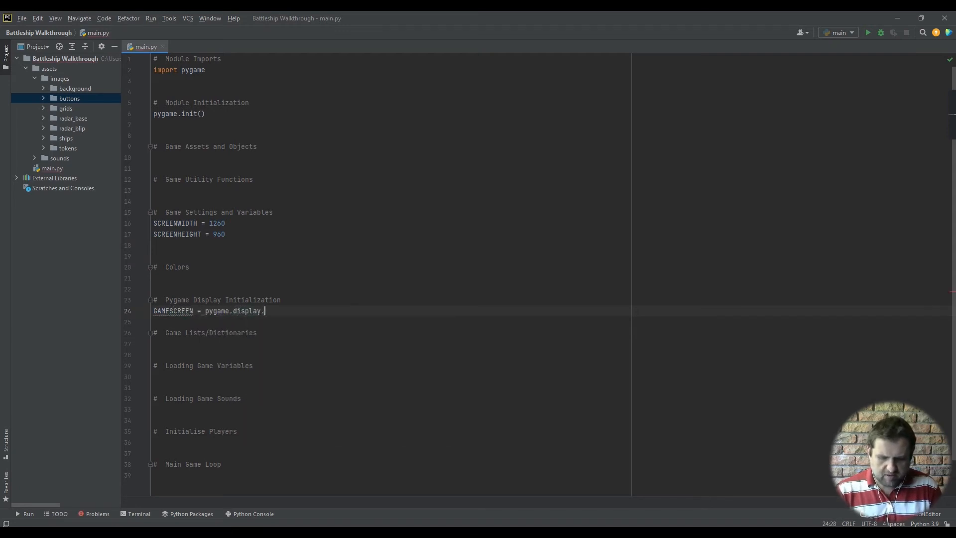
type("set_mode(")
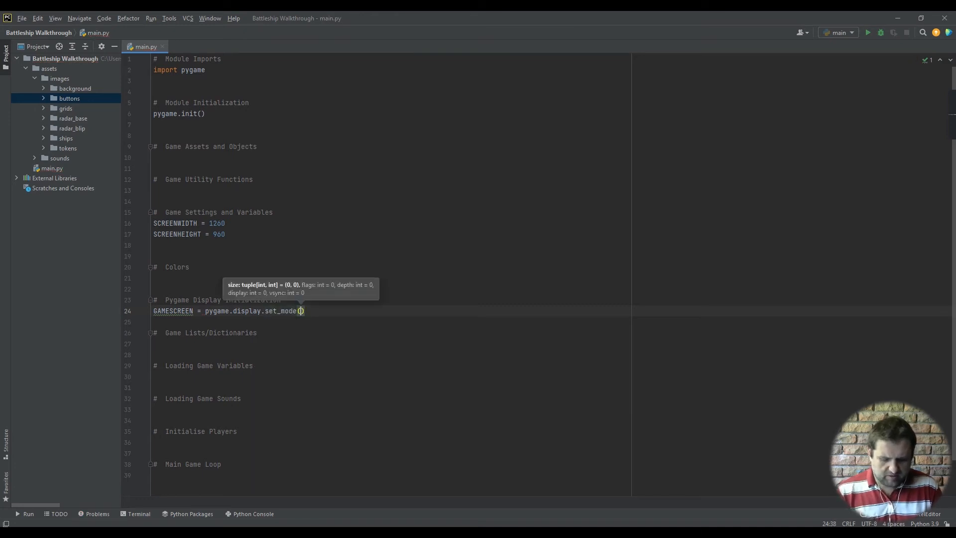
type("(SCREE")
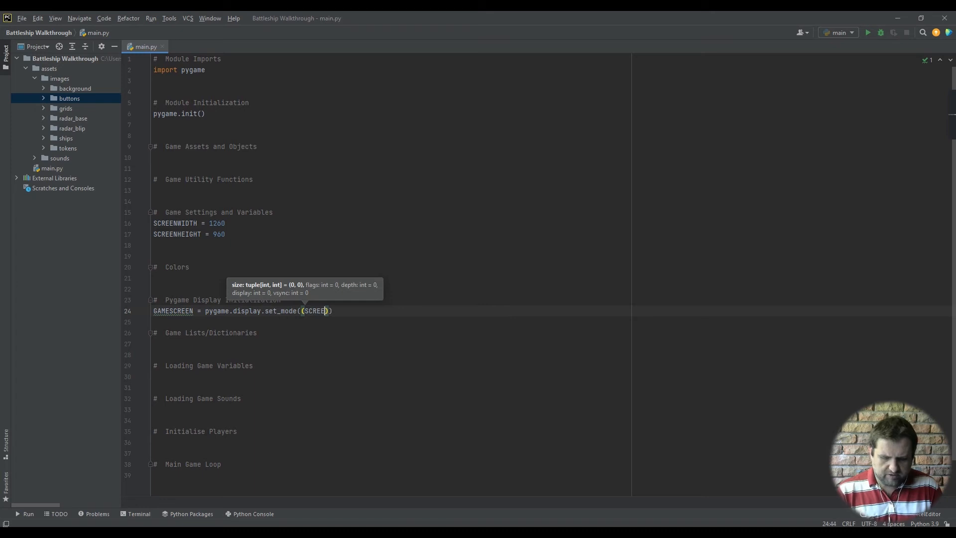
type("NWIDTH")
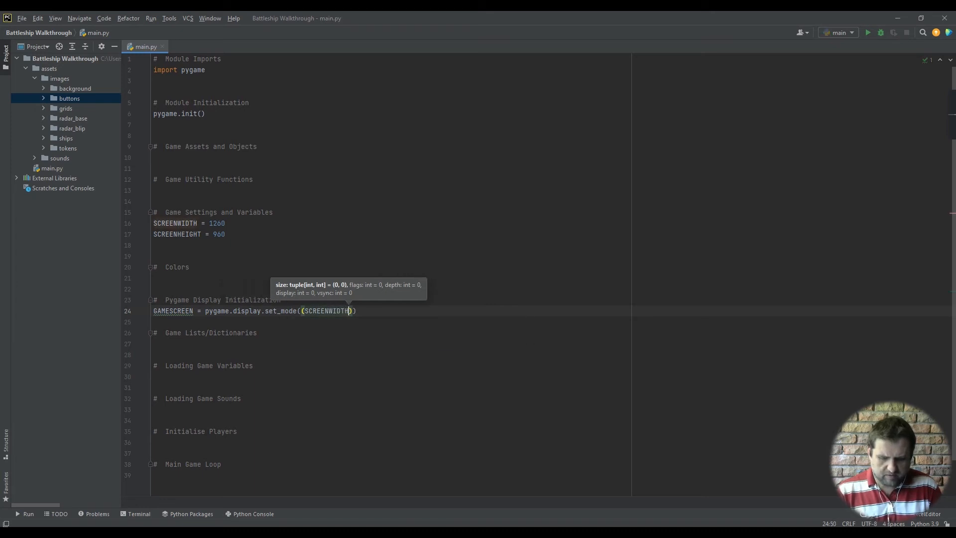
type(", SCREENHEIGHT")
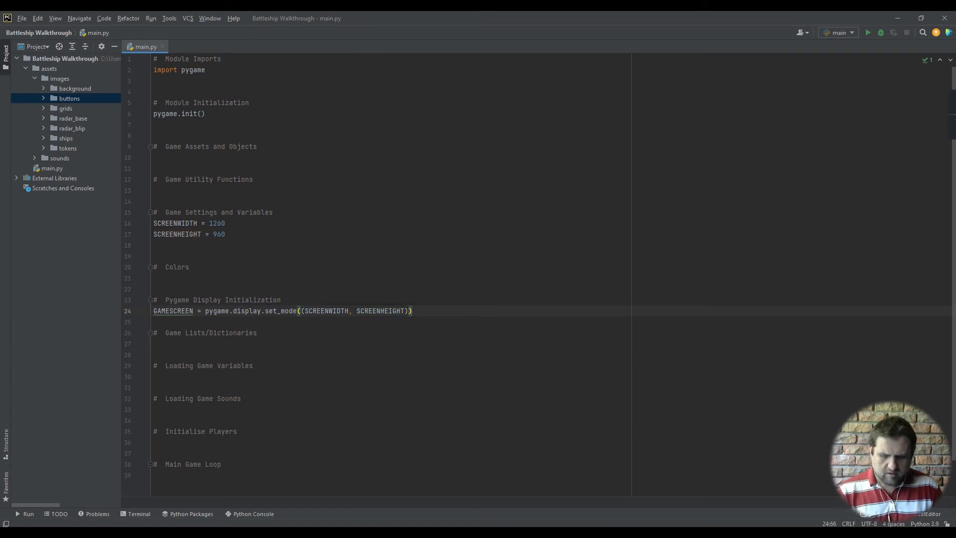
- Add pygame.display.set_caption('Battle Ship') below the screen creation
type("pygame.display.")
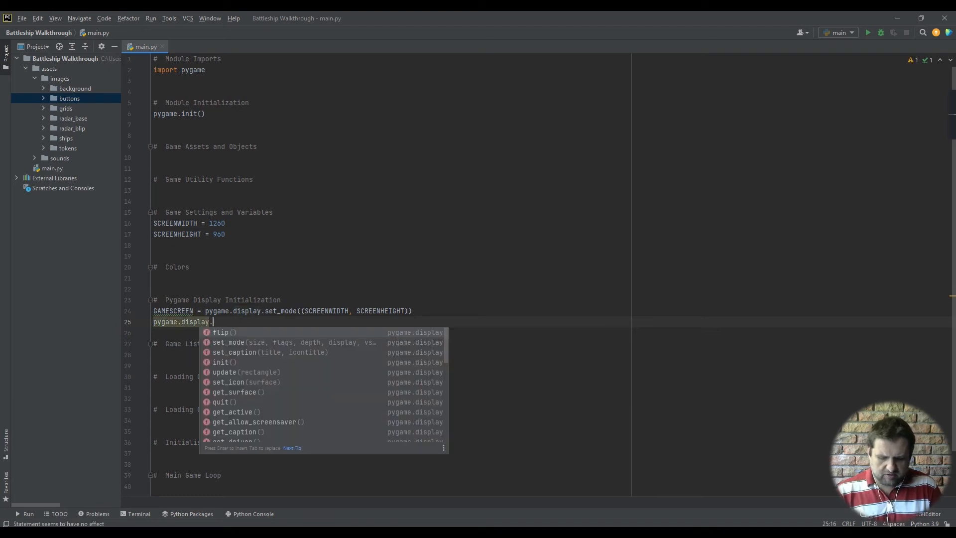
type("set_caption(")
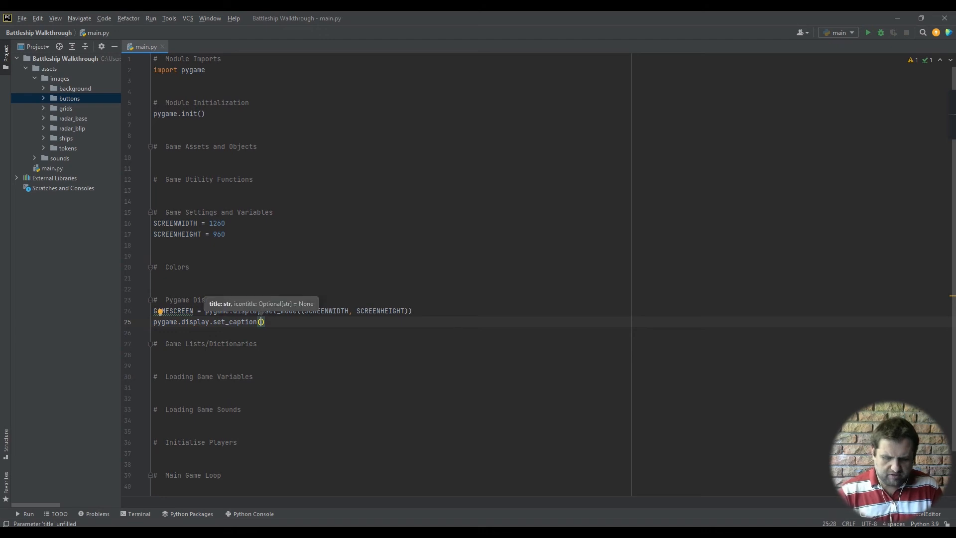
type("'")
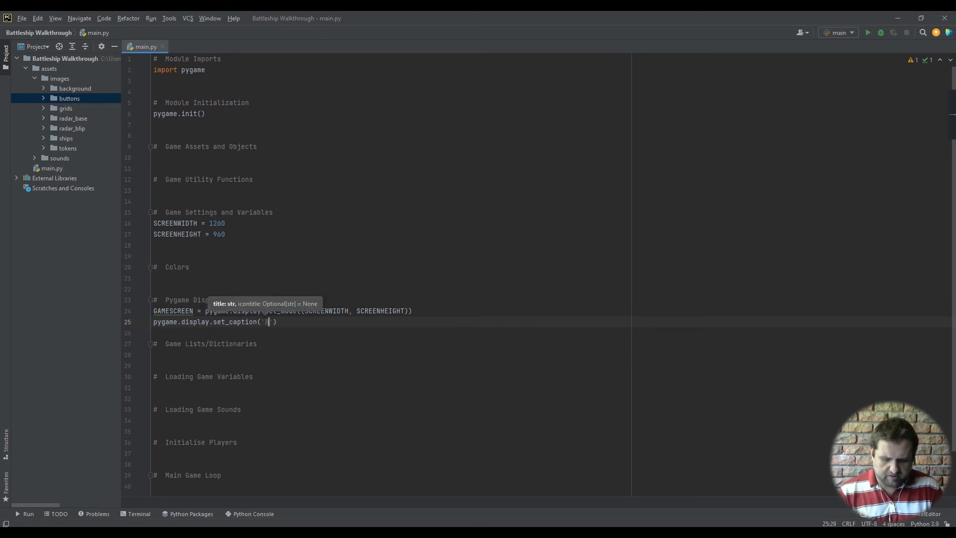
type("Battle Ship")
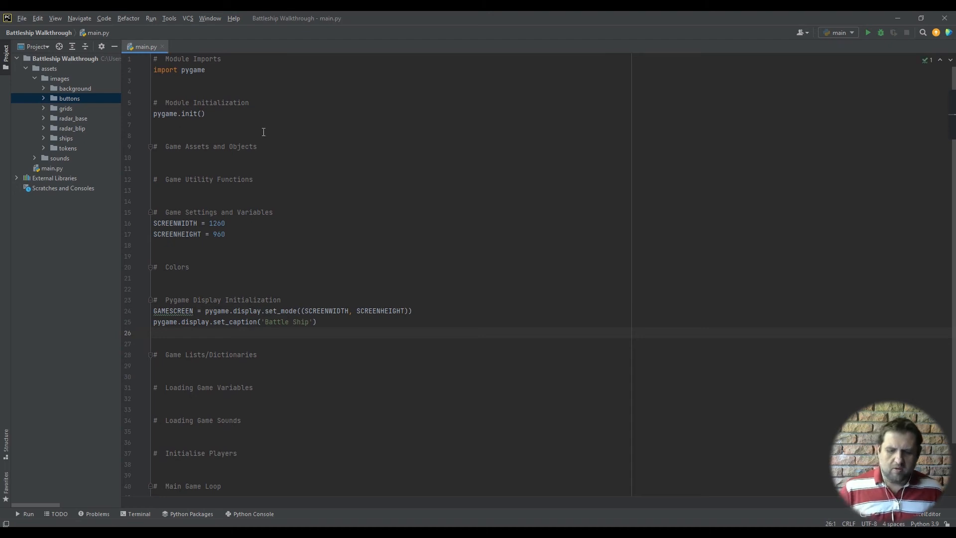
scroll("down", 3)
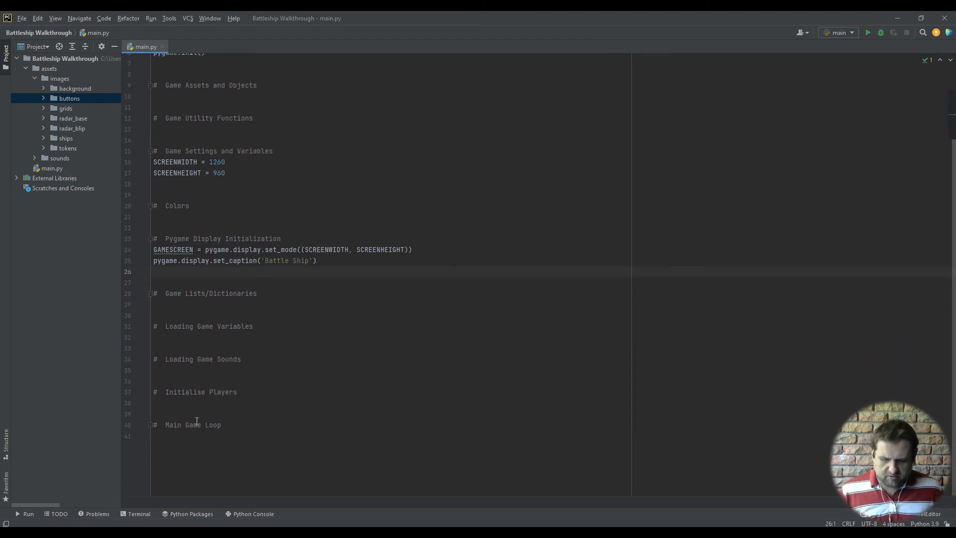
- Write RUNGAME = True and a while loop that sets RUNGAME False on pygame.QUIT events
type("R")
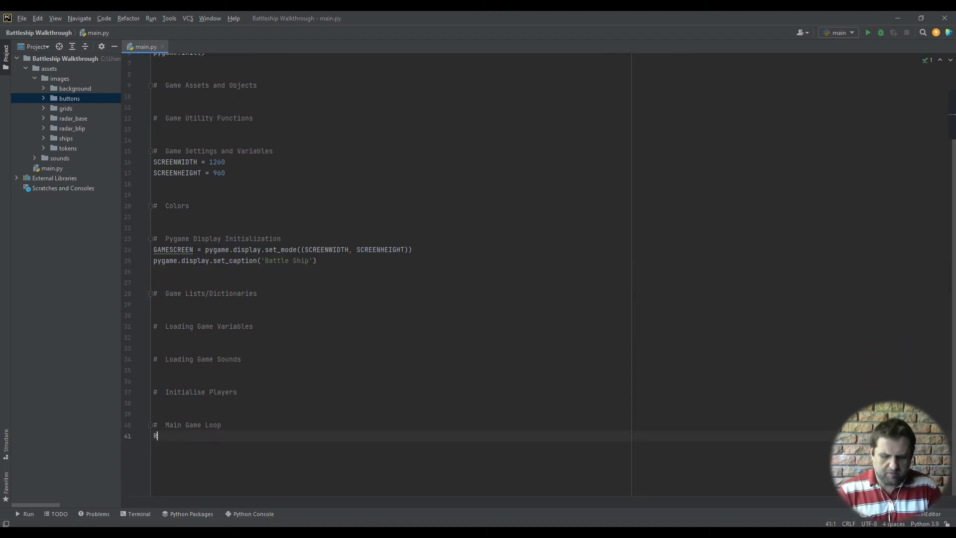
type("UNGAME =")
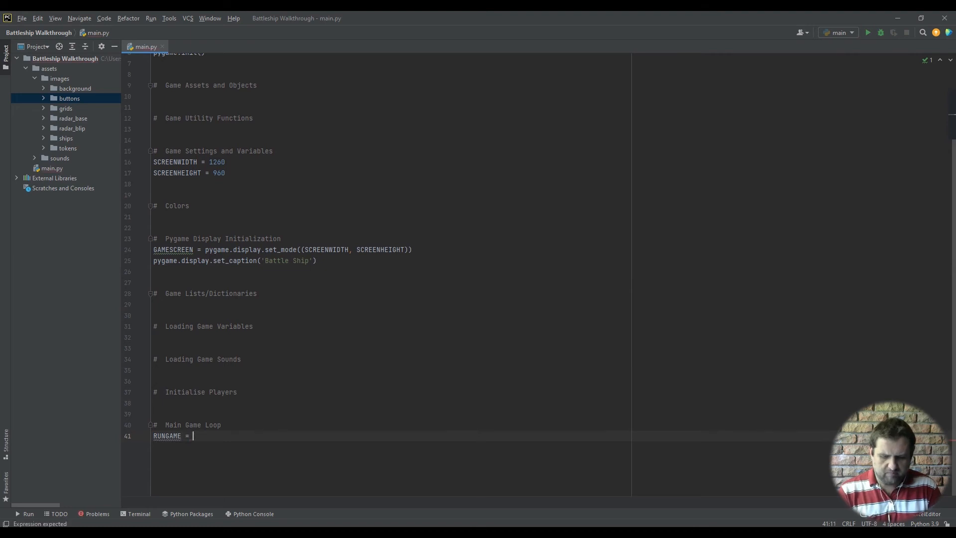
type("True")
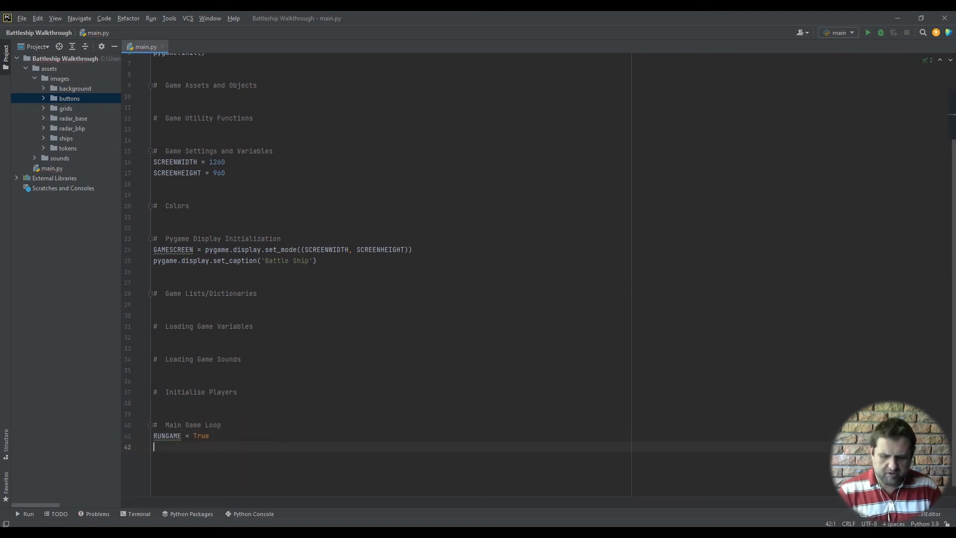
type("w")
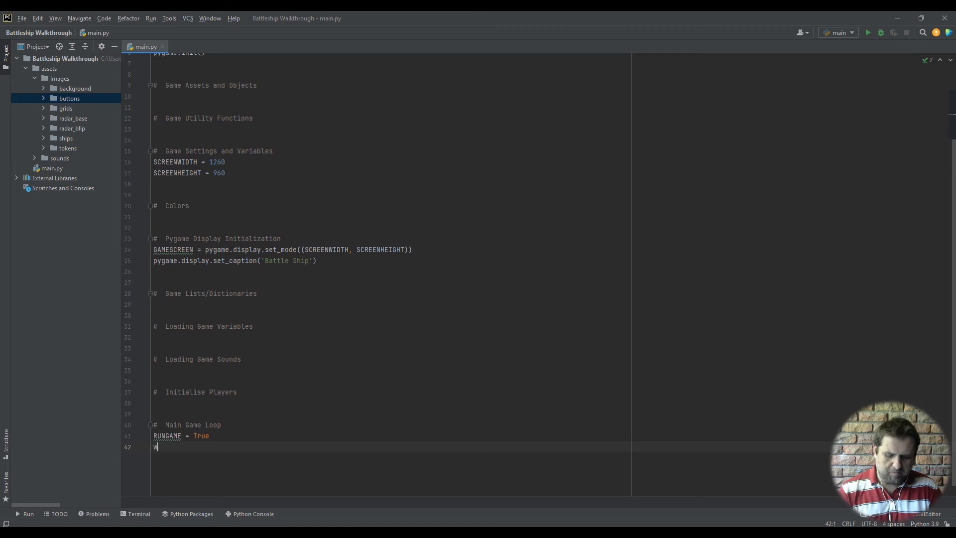
type("hile RUNGAME:")
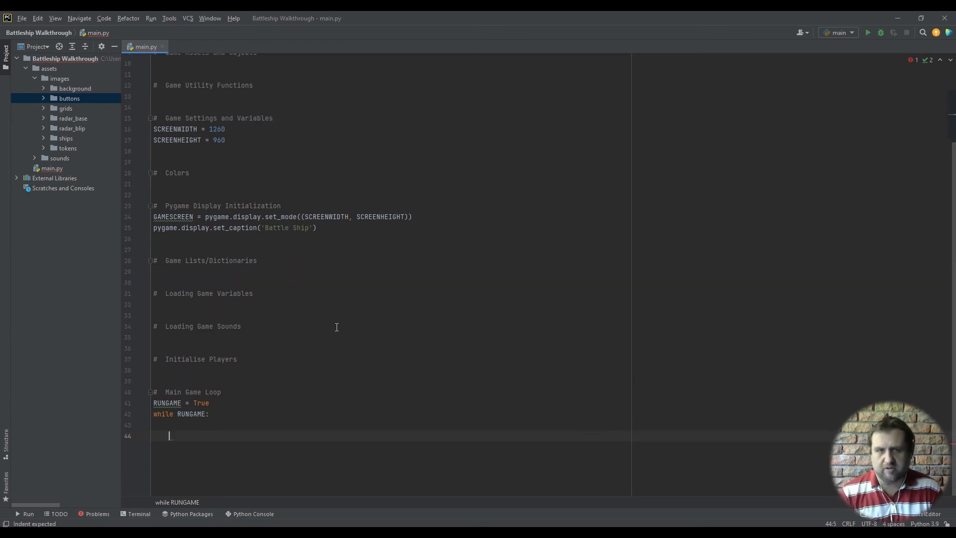
type("for")
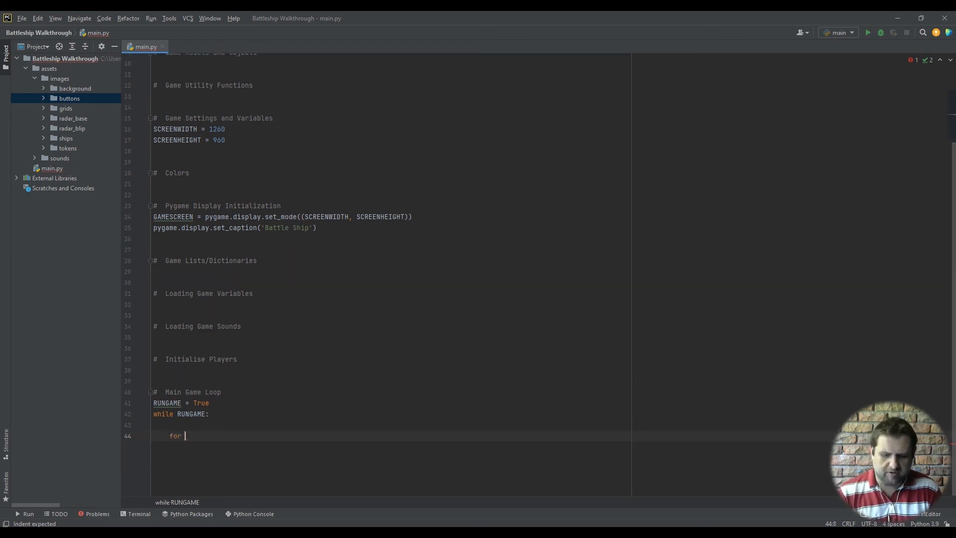
type("event in pygame.event.get():")
type("if event")
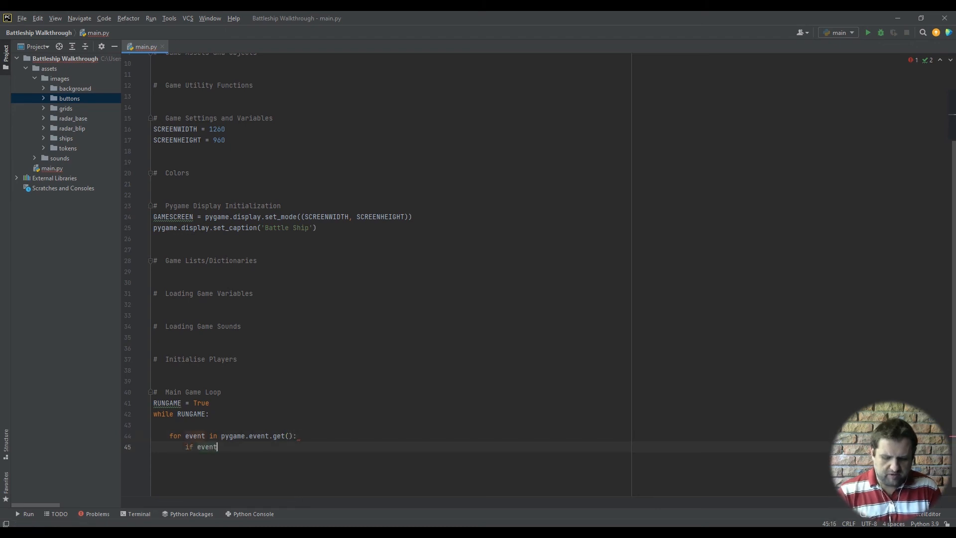
type(".type == pygame.QUIT:")
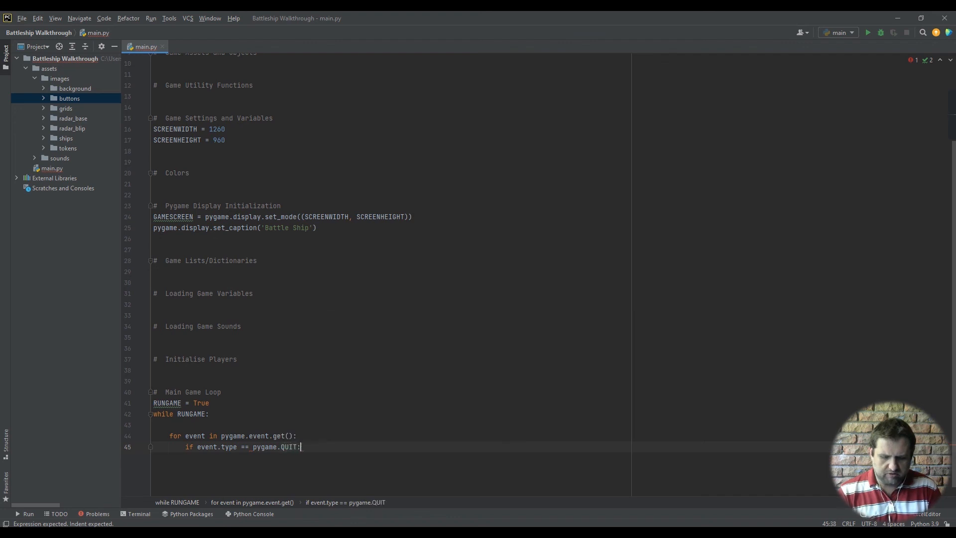
type("RUNGAME = False")
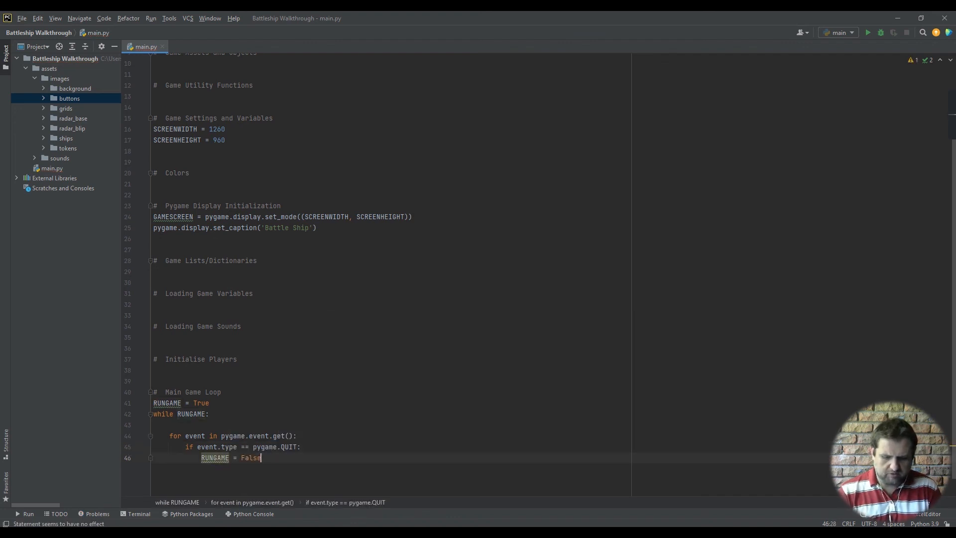
key("Enter")
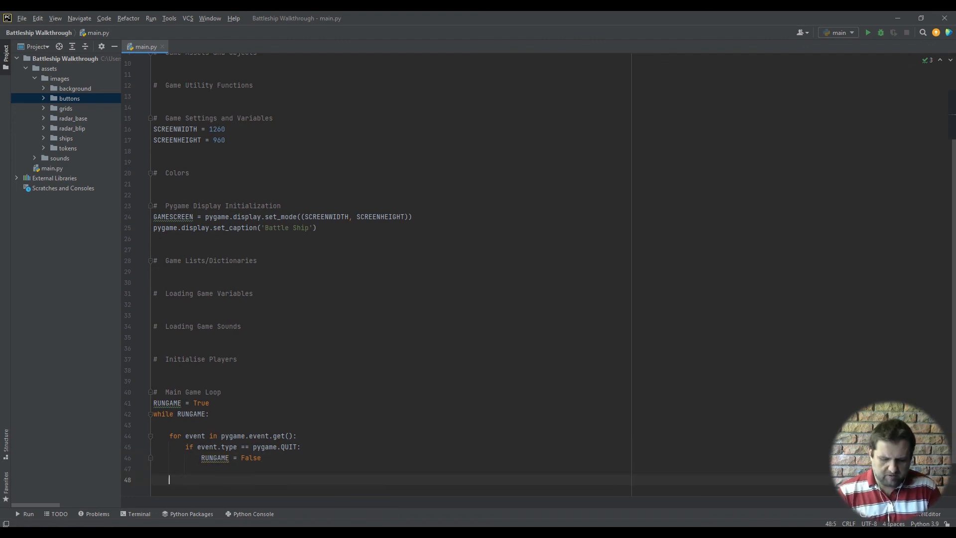
- Add pygame.display.update() in the loop and pygame.quit() after it
type("pygame.display")
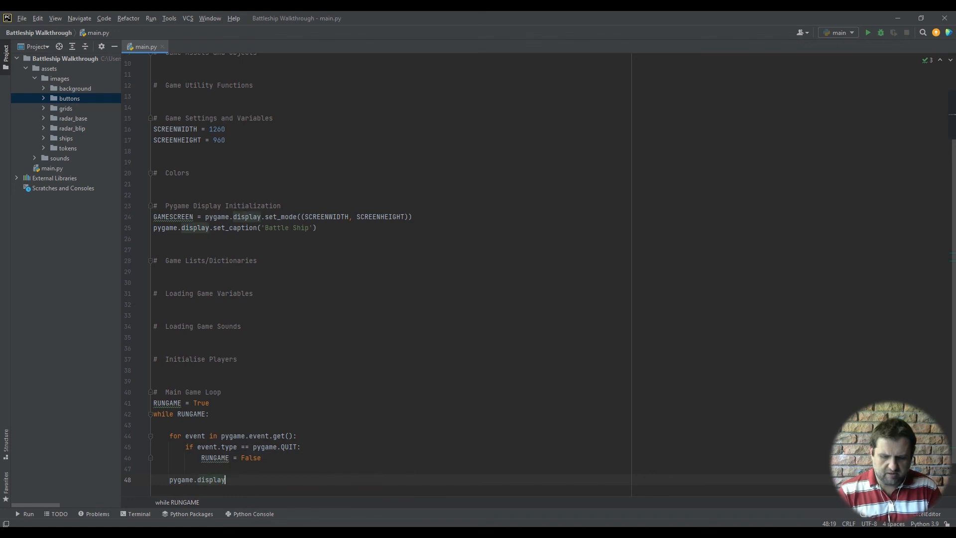
type(".update()")
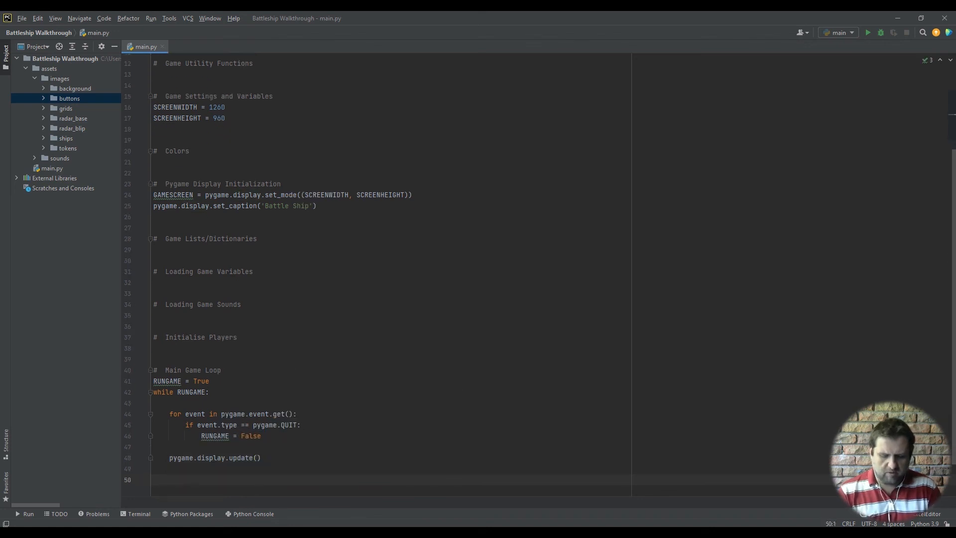
type("pygame.q")
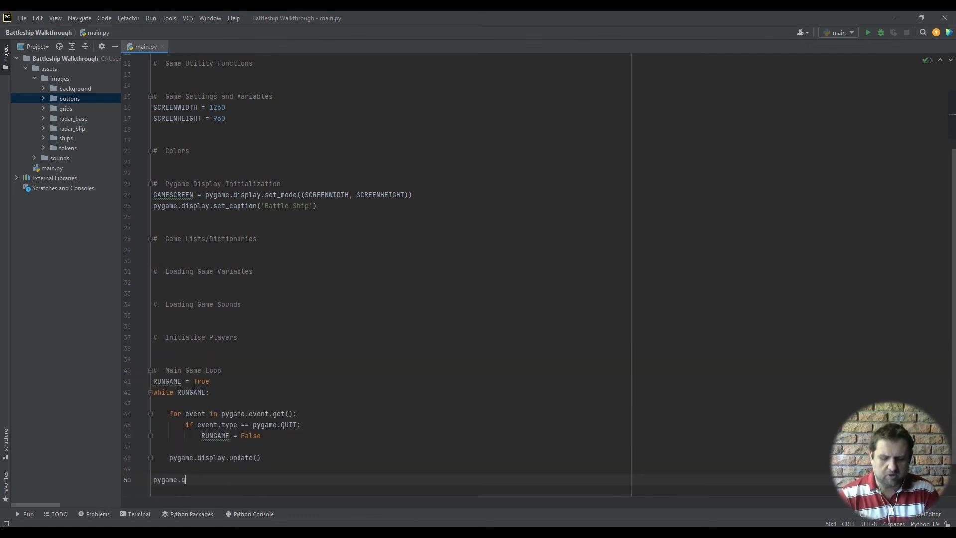
type("uit()")
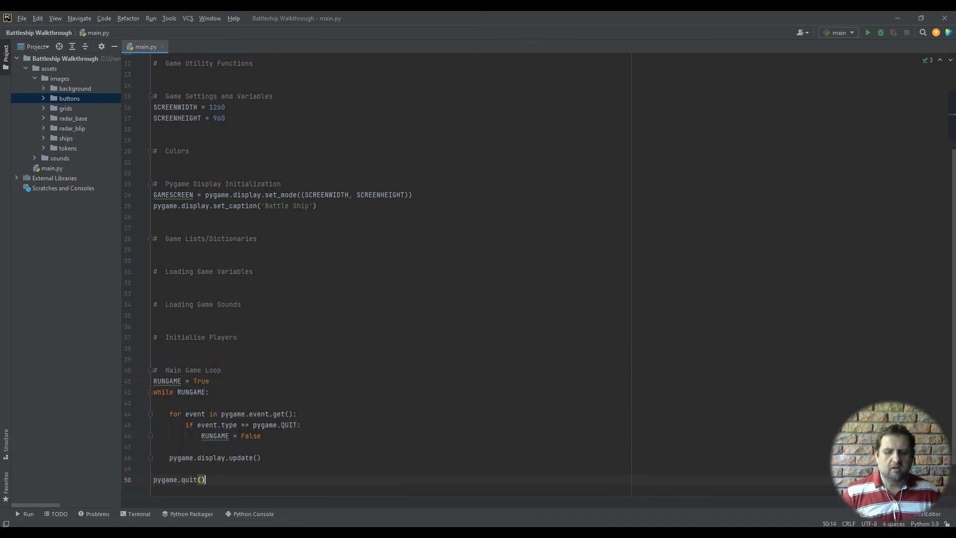
- Run main.py, check the black Battle Ship window, and close it
left_click(867, 32)
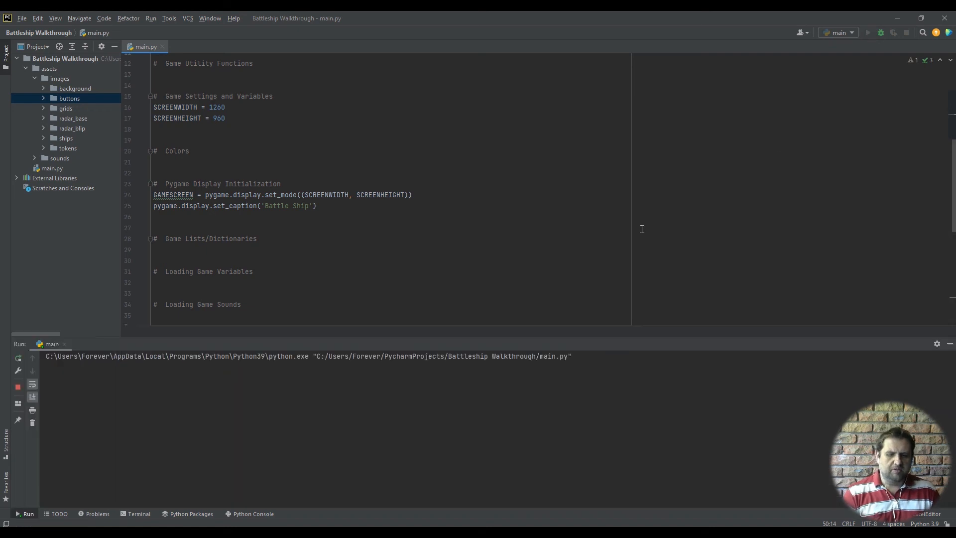
left_click(867, 32)
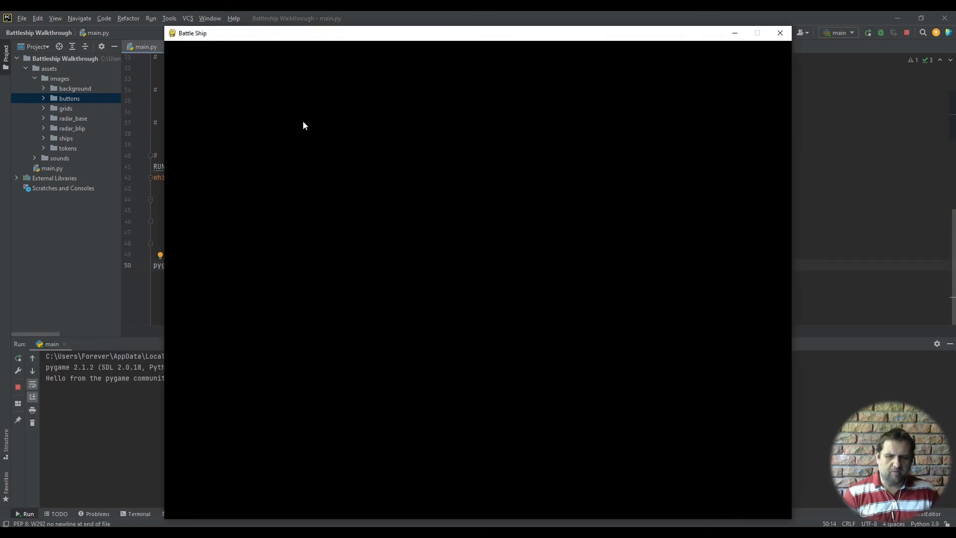
mouse_move(207, 38)
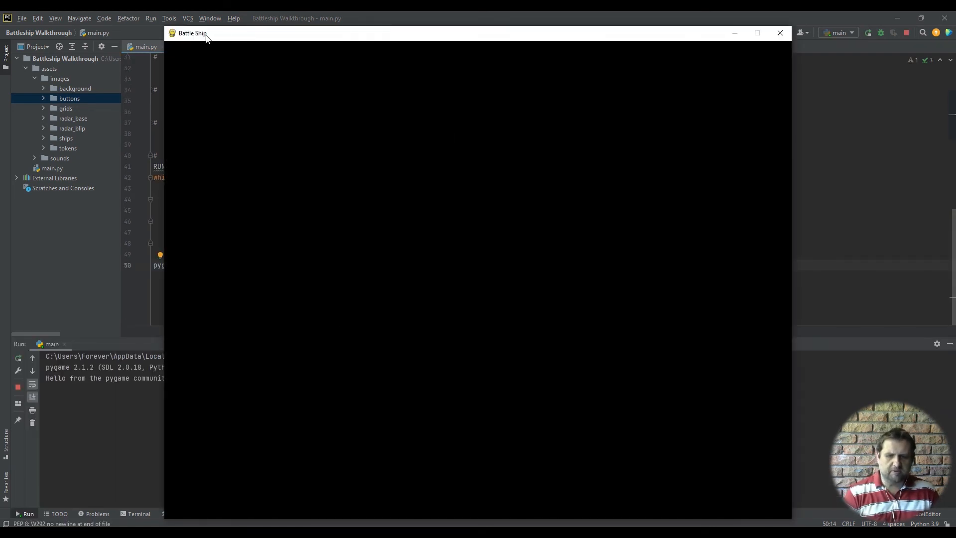
mouse_move(372, 375)
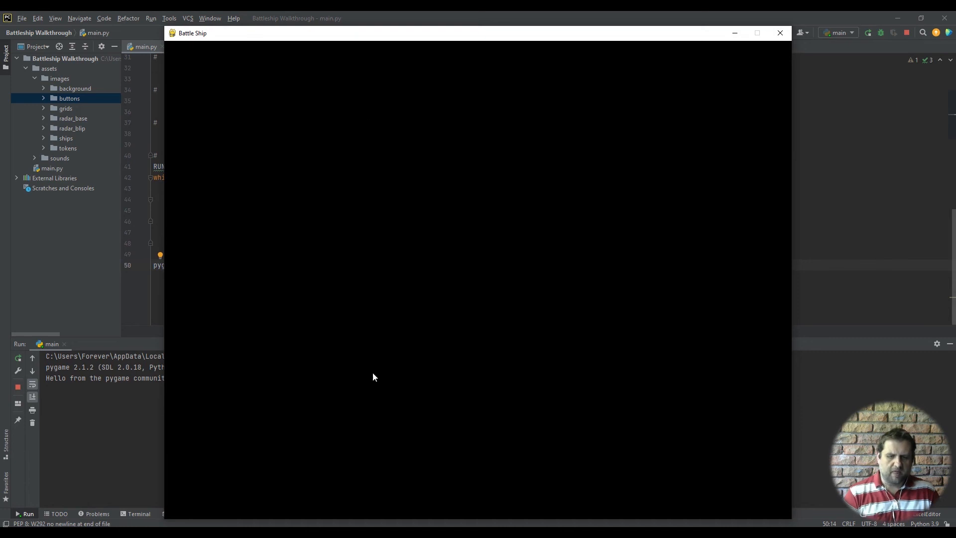
mouse_move(523, 321)
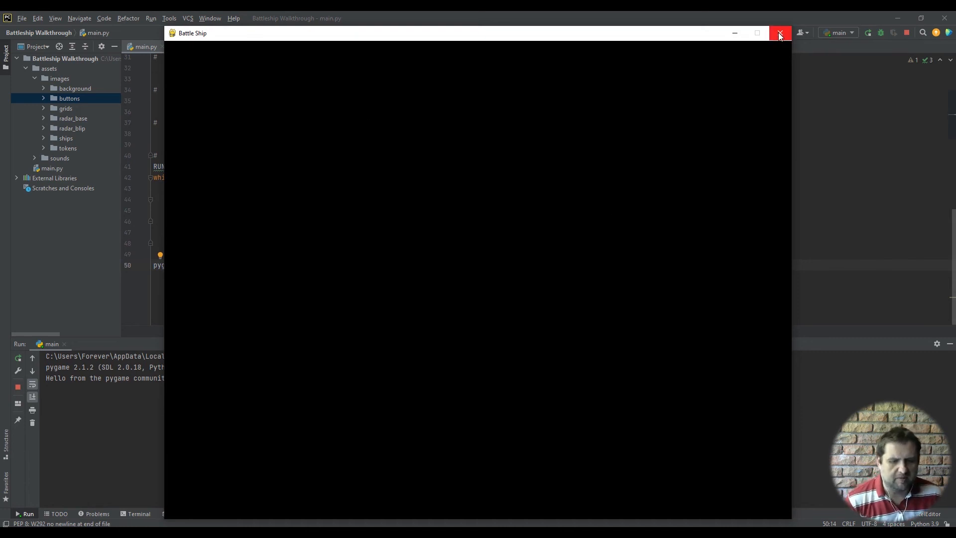
left_click(779, 33)
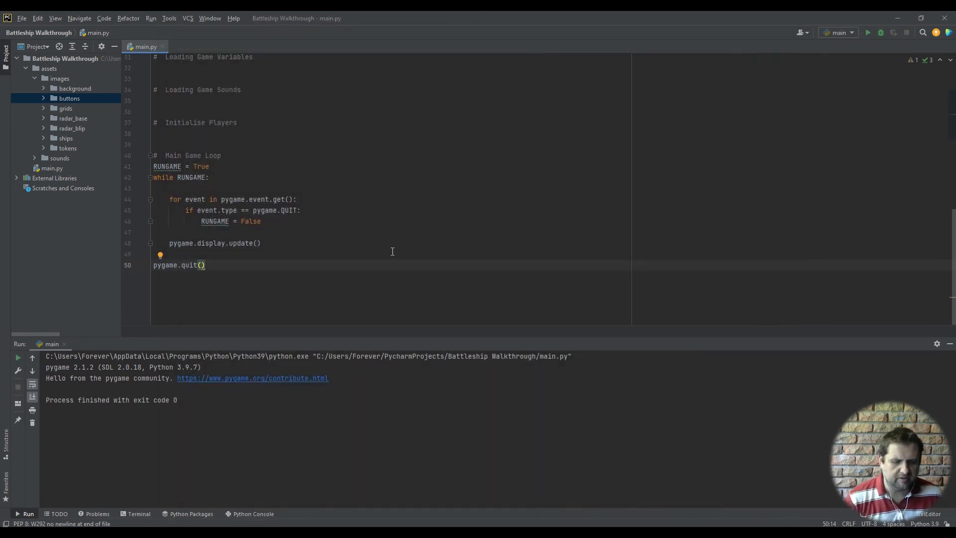